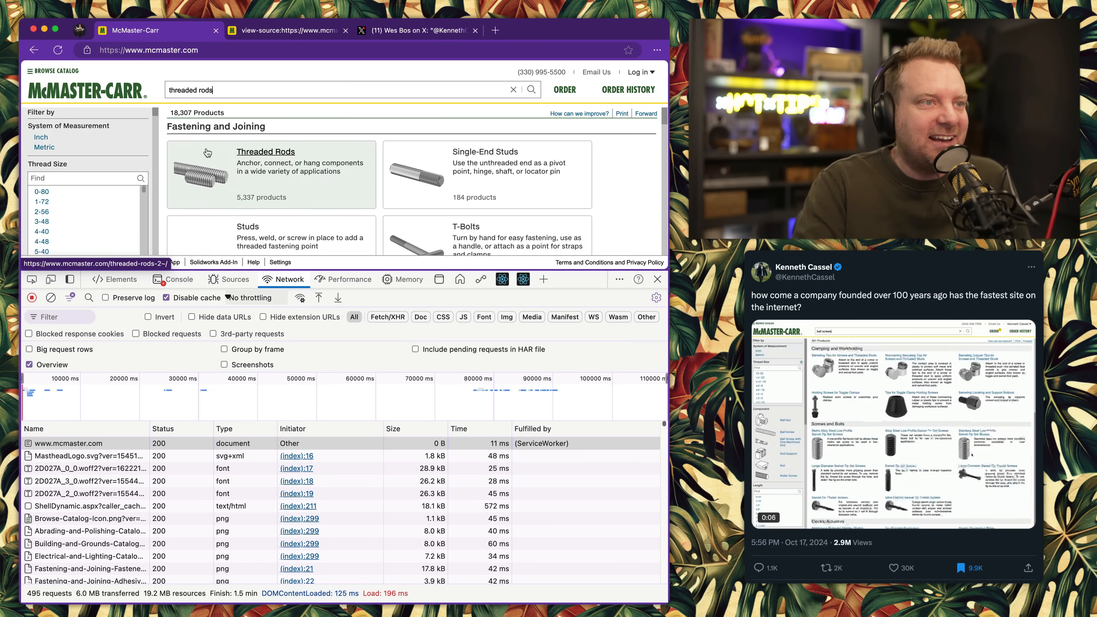
Step: Switch to the X post about McMaster-Carr's fast site and play its embedded video
{"action": "left_click", "coordinate": [417, 30]}
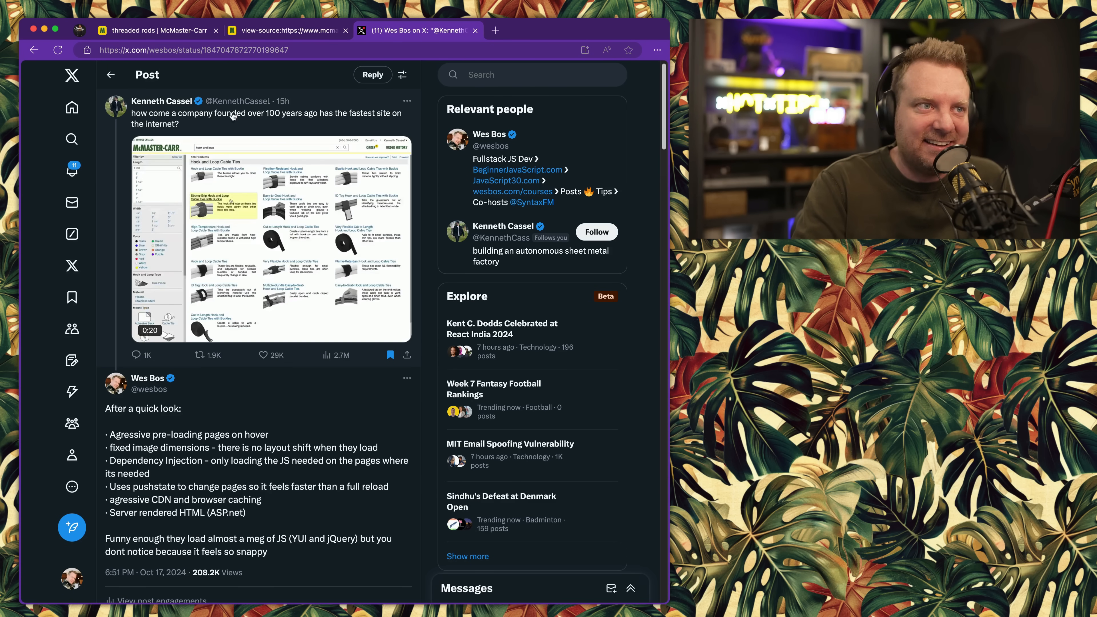
{"action": "scroll", "scroll_direction": "down", "scroll_amount": 3}
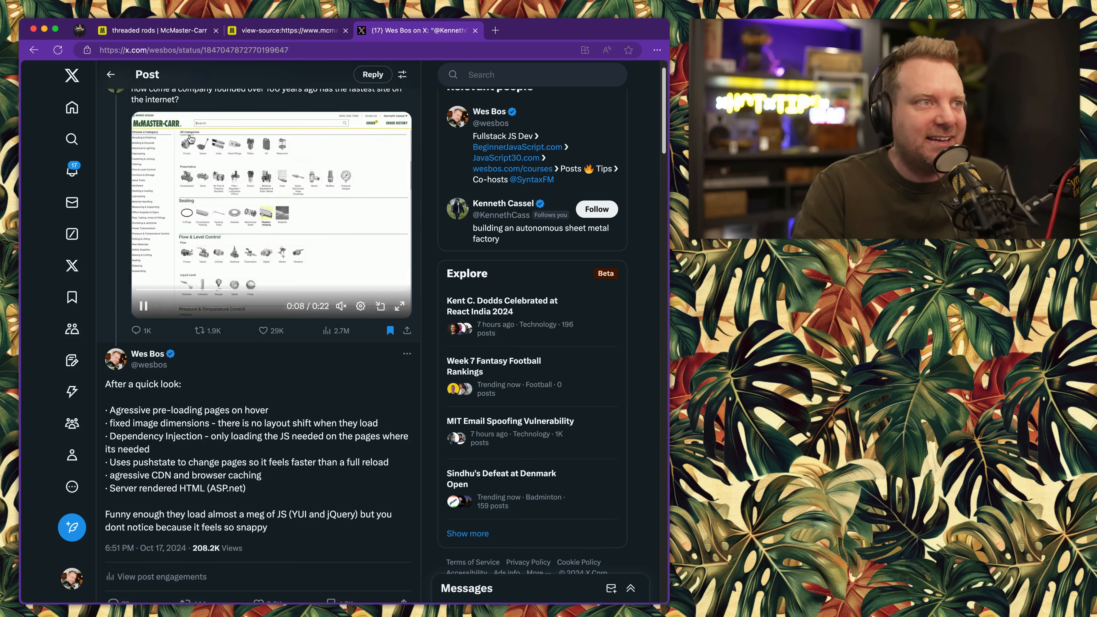
Step: Return to the McMaster-Carr tab and reload it to log a fresh page load
{"action": "left_click", "coordinate": [156, 31]}
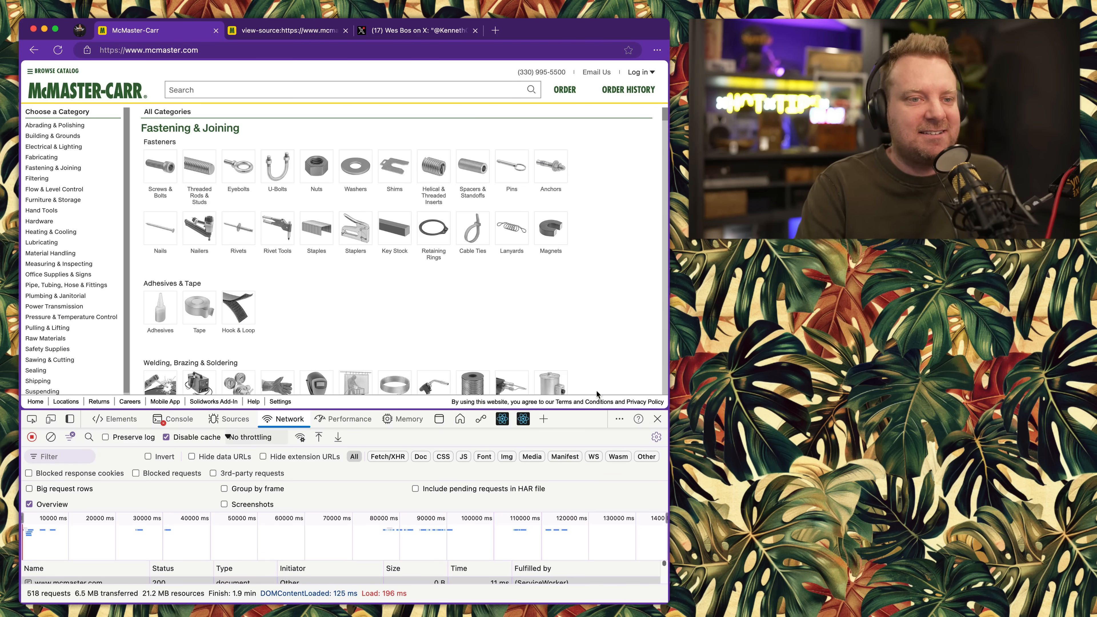
{"action": "mouse_move", "coordinate": [608, 411]}
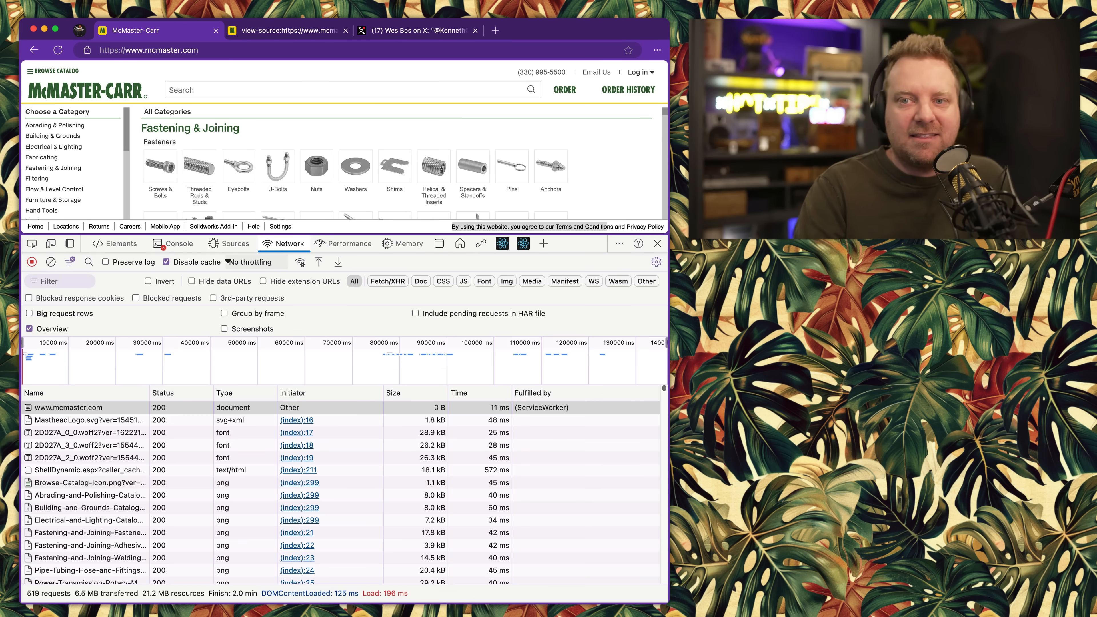
{"action": "left_click", "coordinate": [57, 50]}
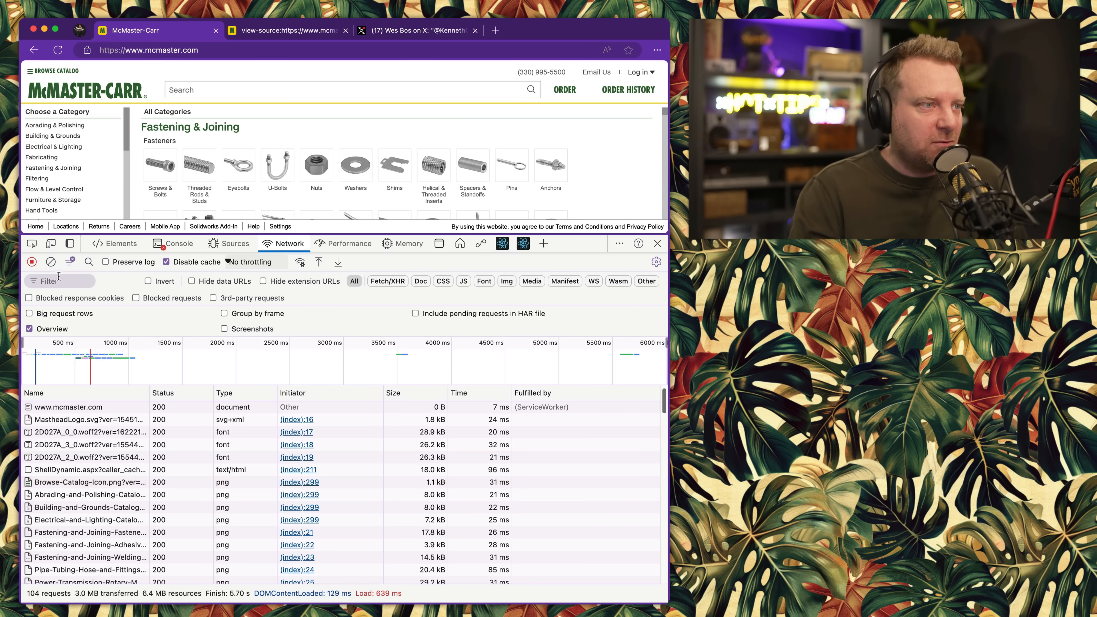
Step: Clear the network log, hover category icons, and view the anchors ProdPageWebPart request's HTML response
{"action": "left_click", "coordinate": [551, 164]}
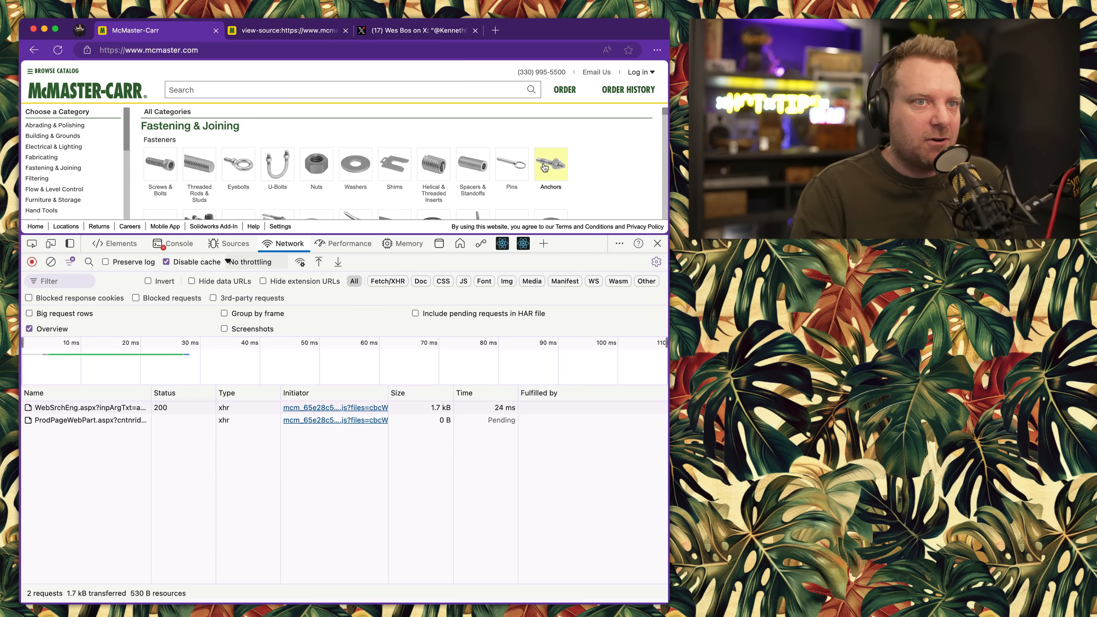
{"action": "left_click", "coordinate": [511, 166]}
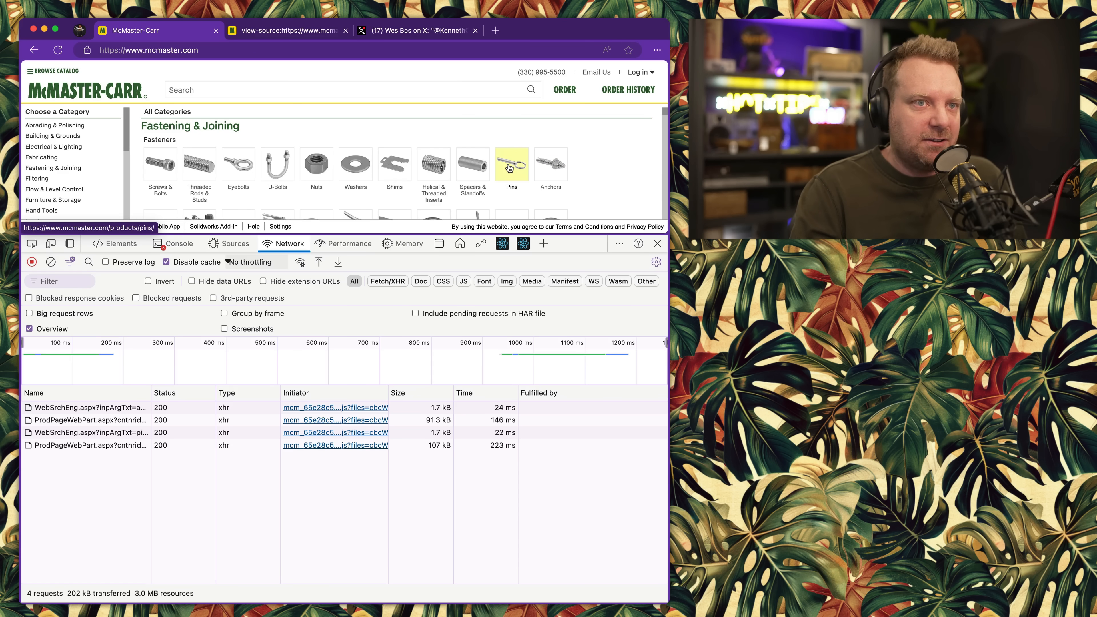
{"action": "left_click", "coordinate": [511, 166]}
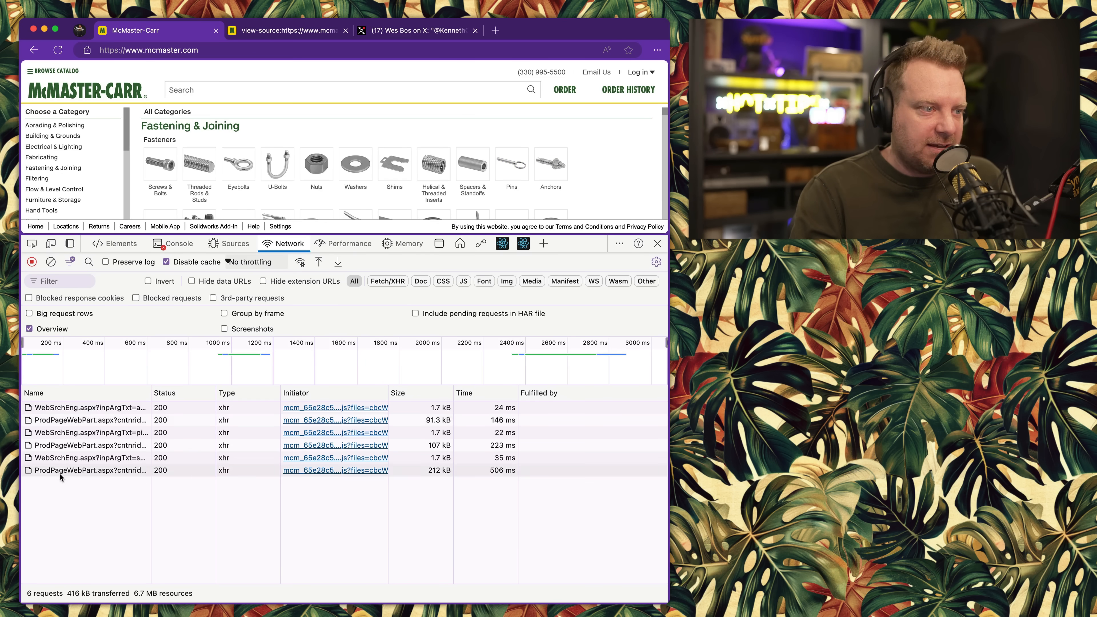
{"action": "left_click", "coordinate": [89, 445]}
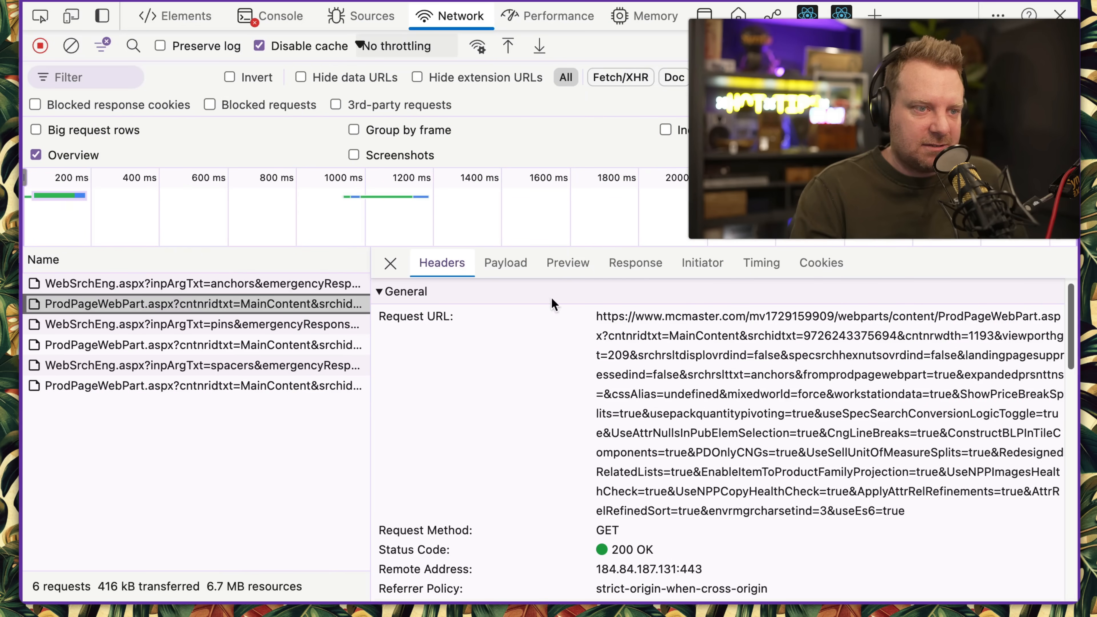
{"action": "left_click", "coordinate": [634, 262]}
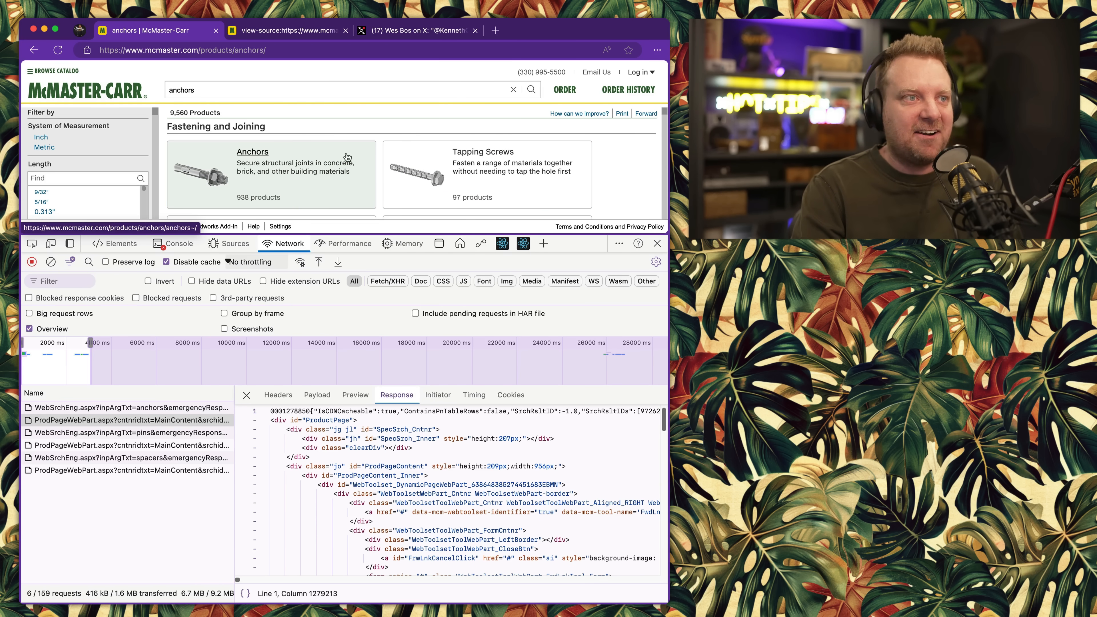
Step: Select the first dozen lines of the anchors request's returned HTML
{"action": "left_click_drag", "start_coordinate": [272, 419], "coordinate": [423, 530]}
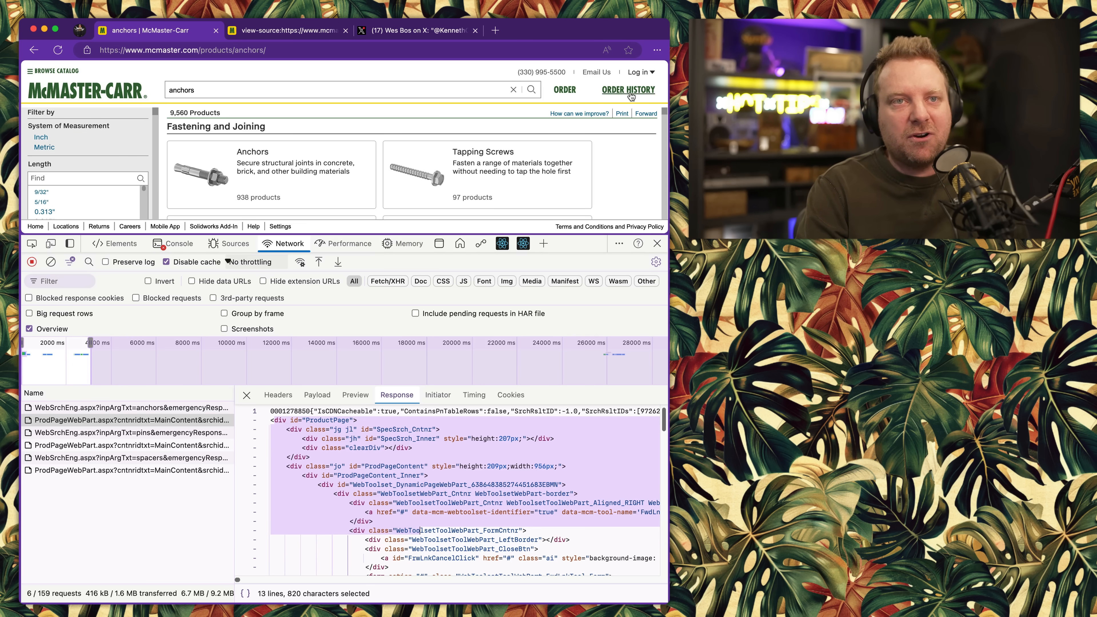
{"action": "mouse_move", "coordinate": [346, 182]}
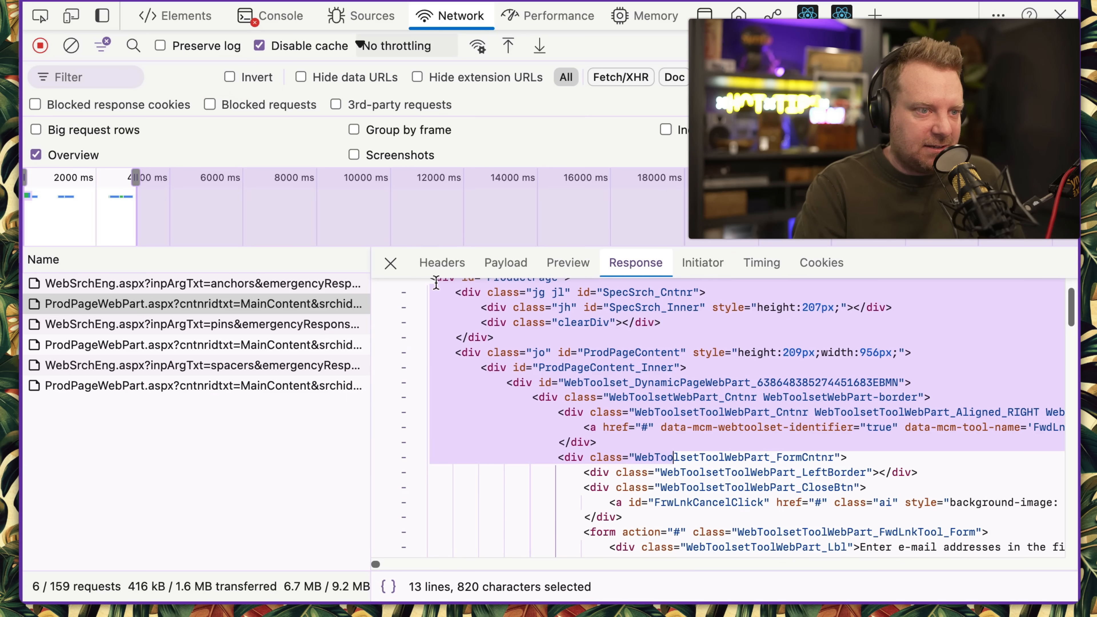
Step: View the request's response headers and highlight the X-Cache TCP_MISS Akamai status
{"action": "left_click", "coordinate": [442, 262]}
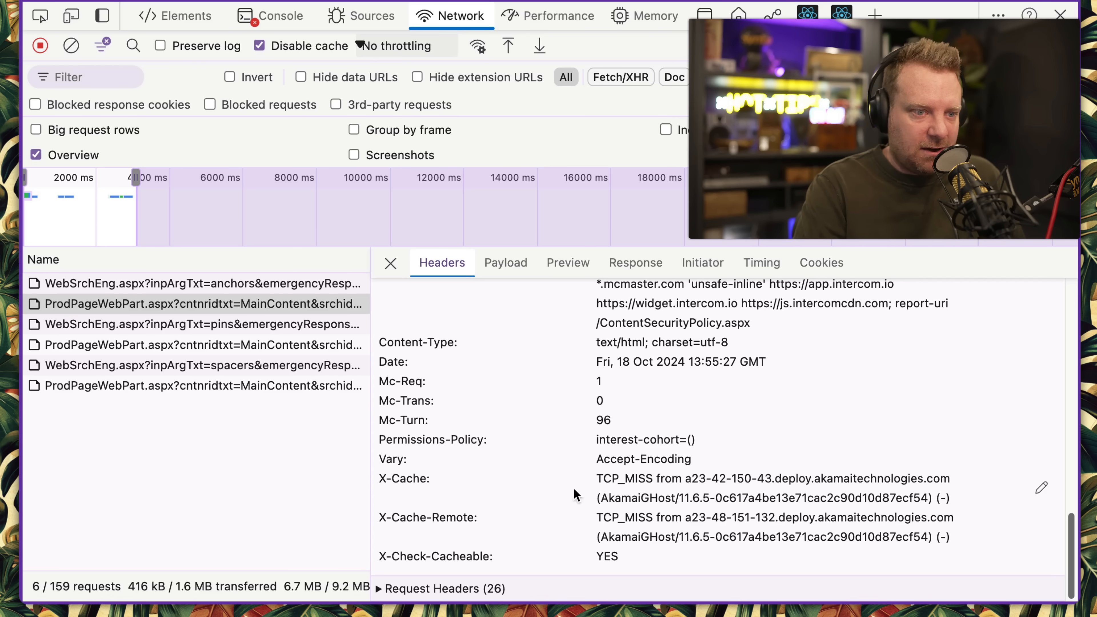
{"action": "mouse_move", "coordinate": [380, 480]}
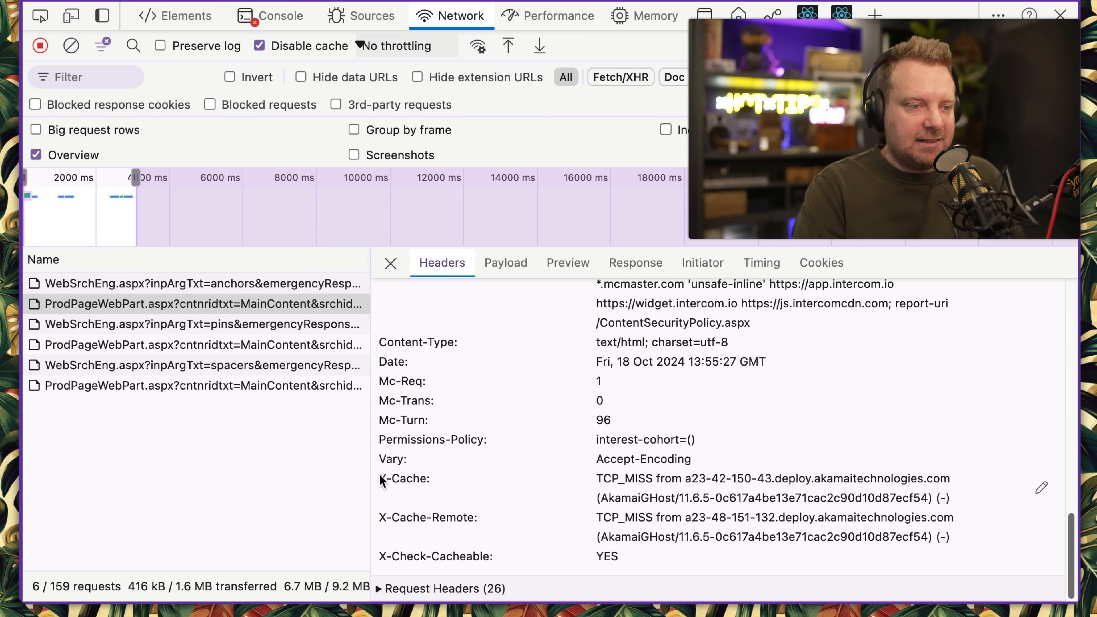
{"action": "left_click_drag", "start_coordinate": [380, 478], "coordinate": [962, 539]}
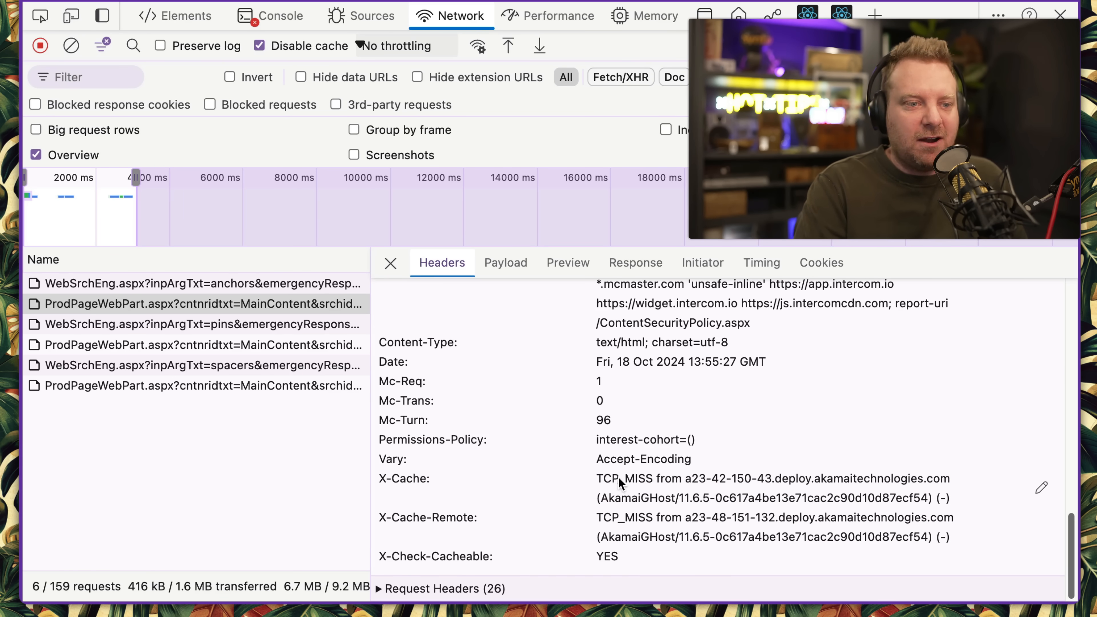
{"action": "double_click", "coordinate": [623, 480]}
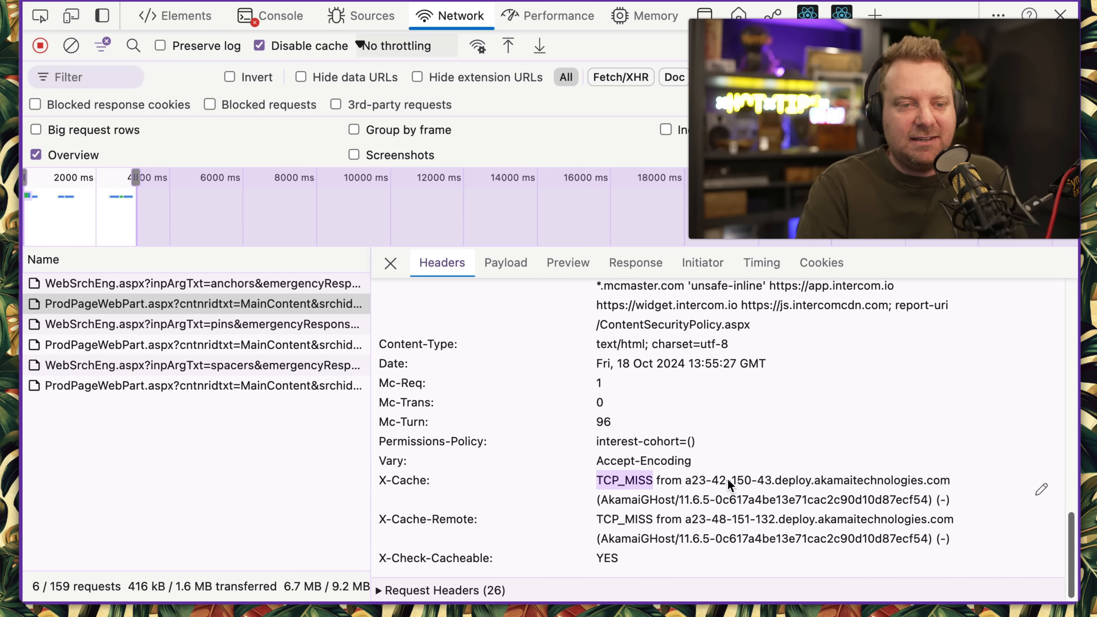
{"action": "double_click", "coordinate": [870, 479]}
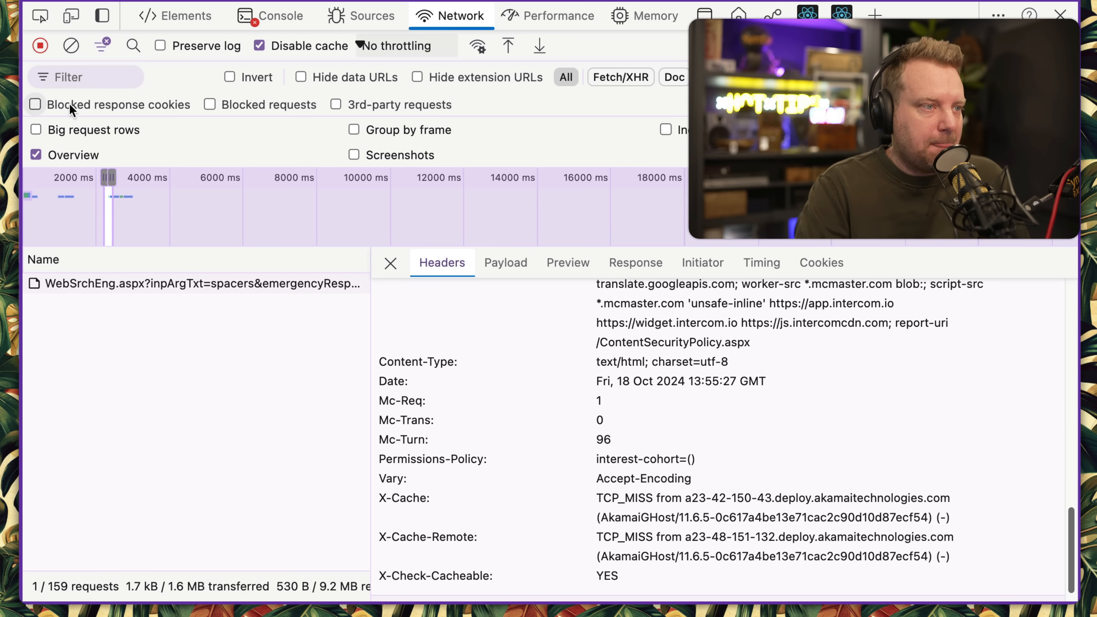
Step: Clear the network log and load the home page again to check request times
{"action": "left_click", "coordinate": [71, 46]}
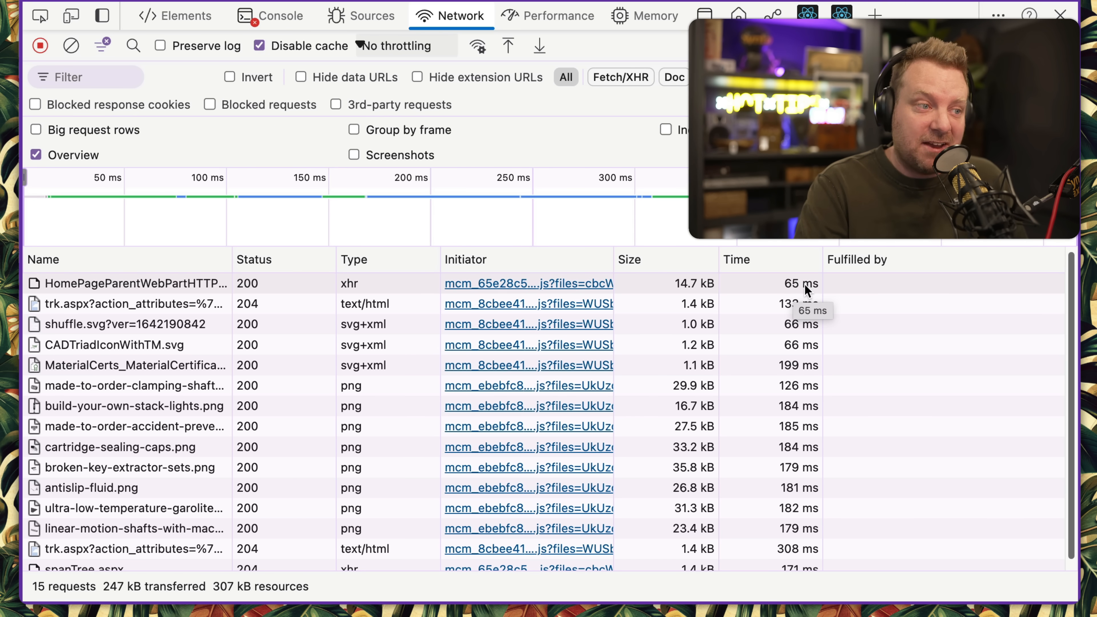
{"action": "left_click", "coordinate": [133, 283]}
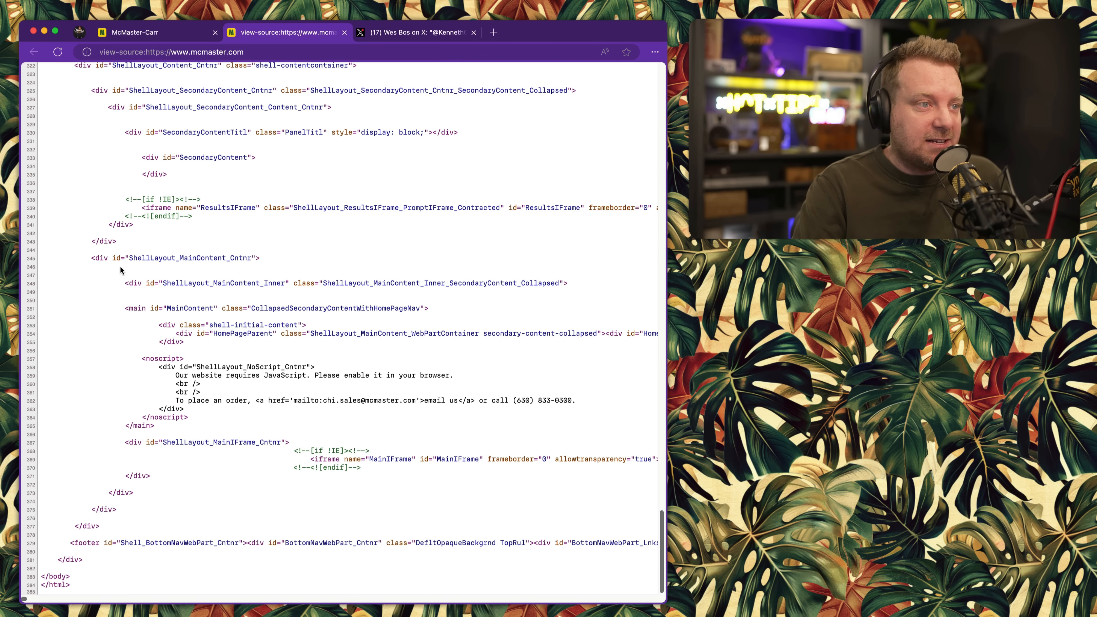
{"action": "mouse_move", "coordinate": [133, 318]}
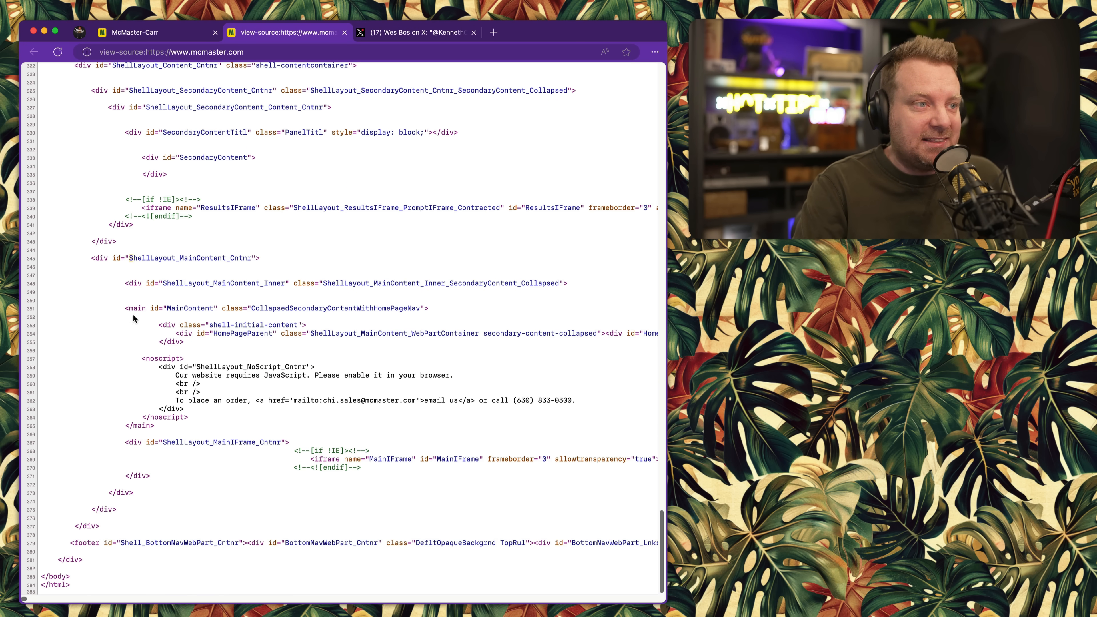
Step: View the bottom of the McMaster-Carr home page source in the view-source tab
{"action": "double_click", "coordinate": [190, 258]}
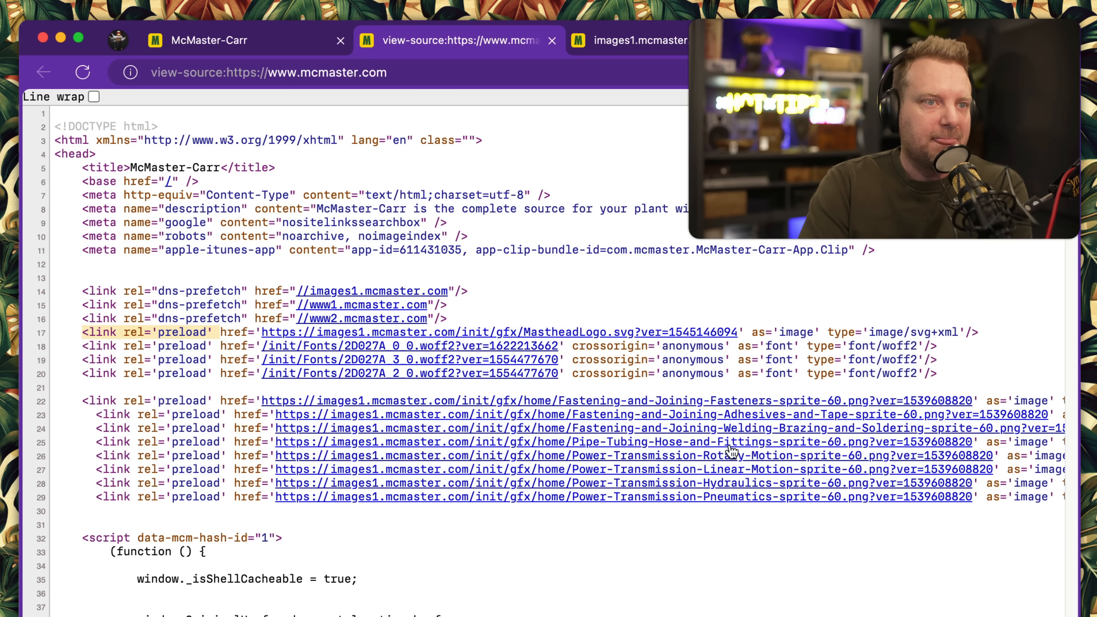
{"action": "mouse_move", "coordinate": [340, 351]}
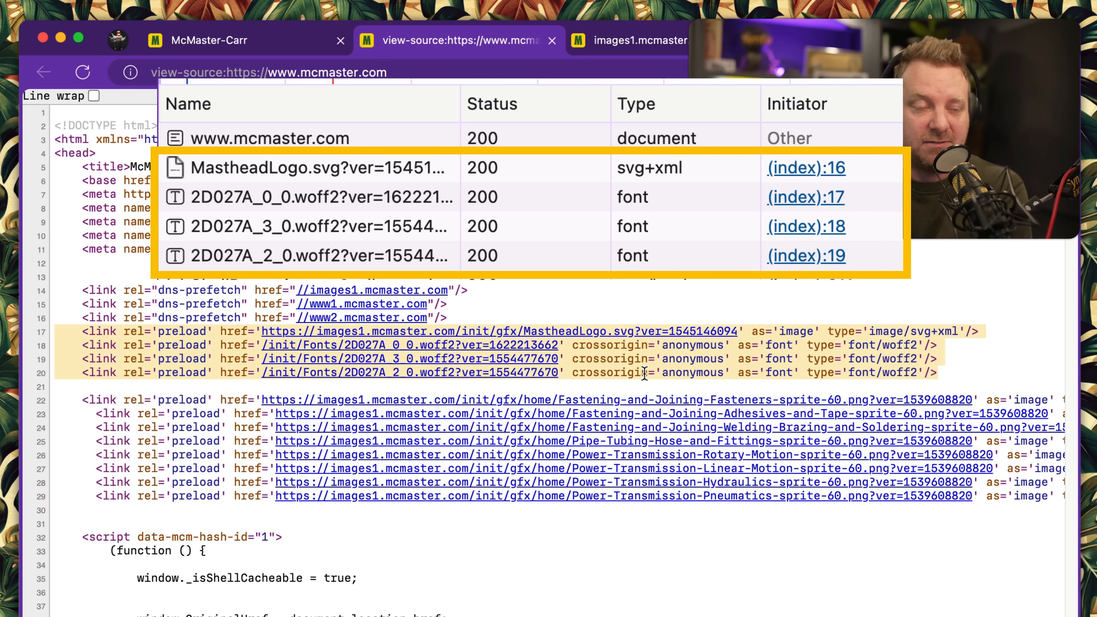
{"action": "mouse_move", "coordinate": [1002, 377]}
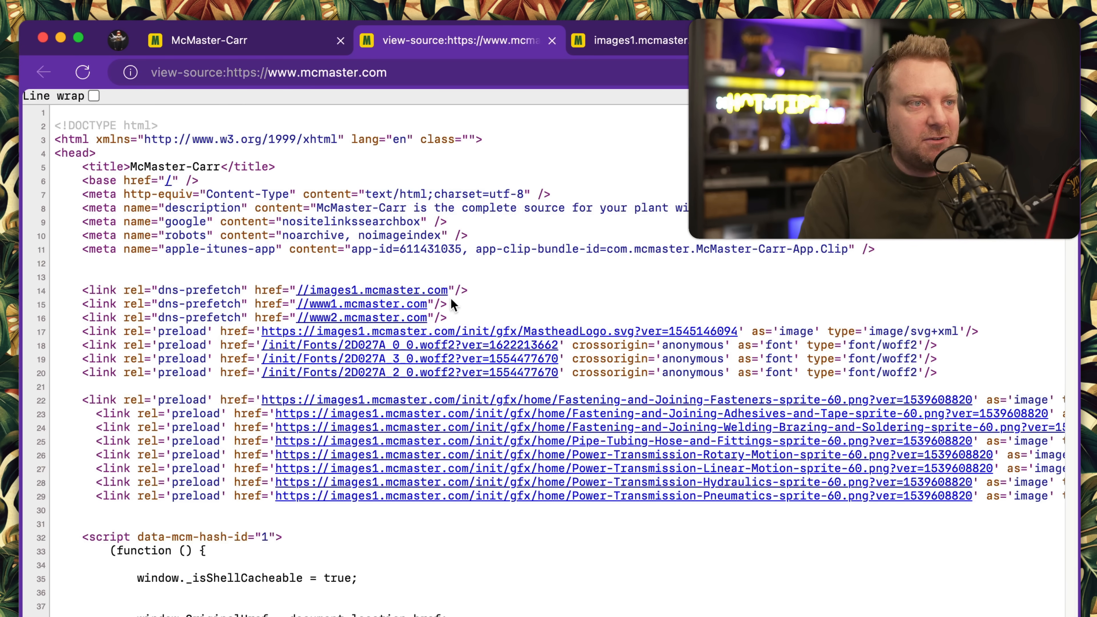
Step: Scroll the page source to the inline fetchDynamic script requesting ShellDynamic.aspx
{"action": "left_click_drag", "start_coordinate": [82, 303], "coordinate": [446, 317]}
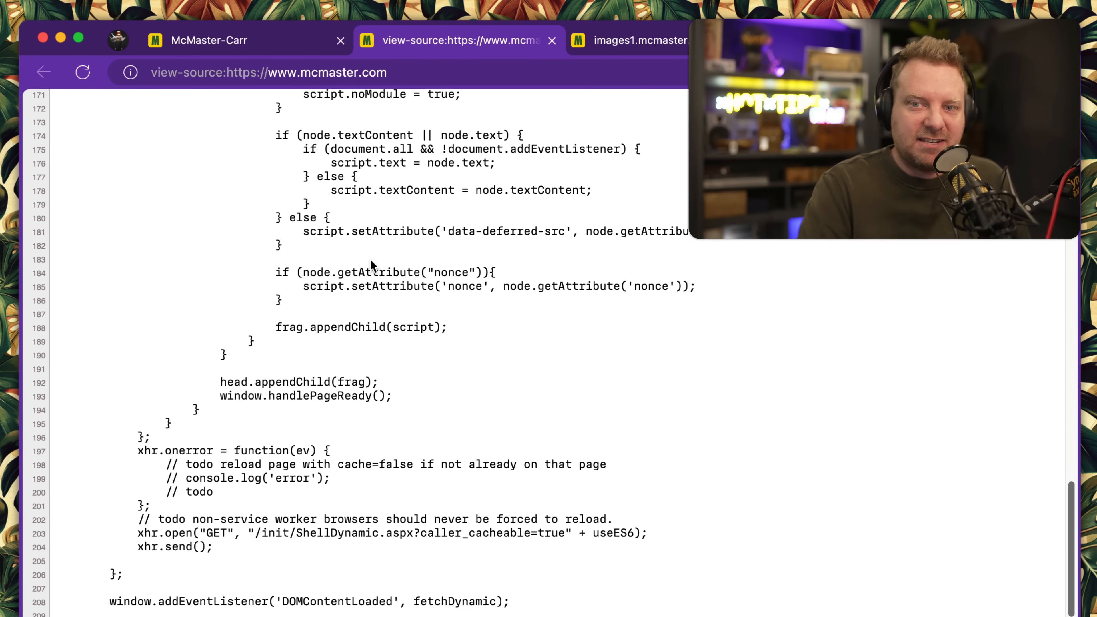
{"action": "scroll", "scroll_direction": "down", "scroll_amount": 3}
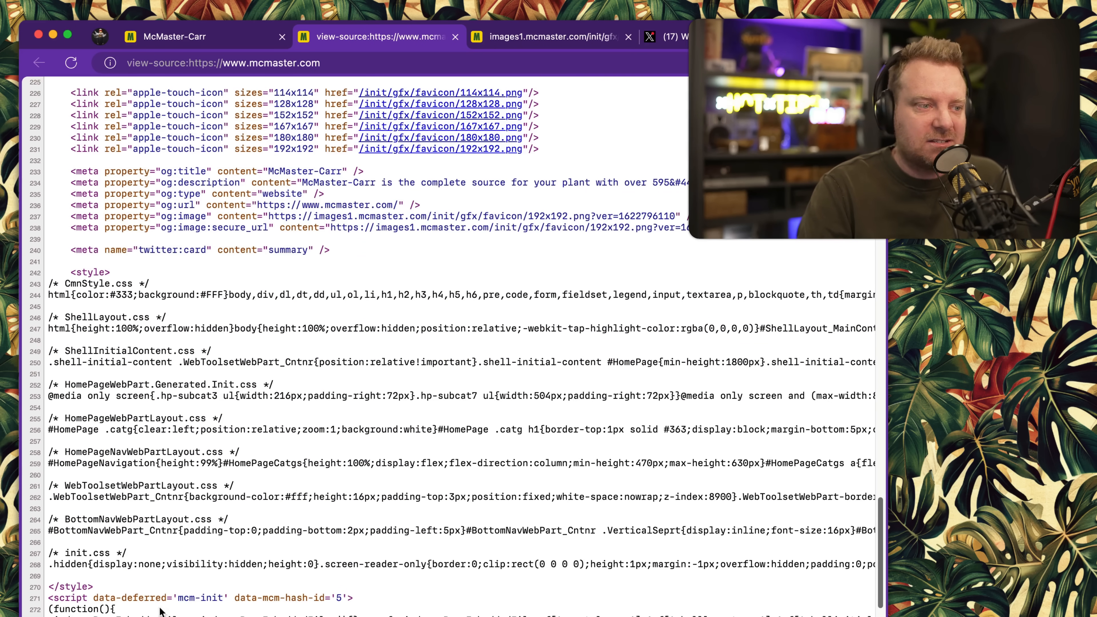
{"action": "scroll", "scroll_direction": "up", "scroll_amount": 3}
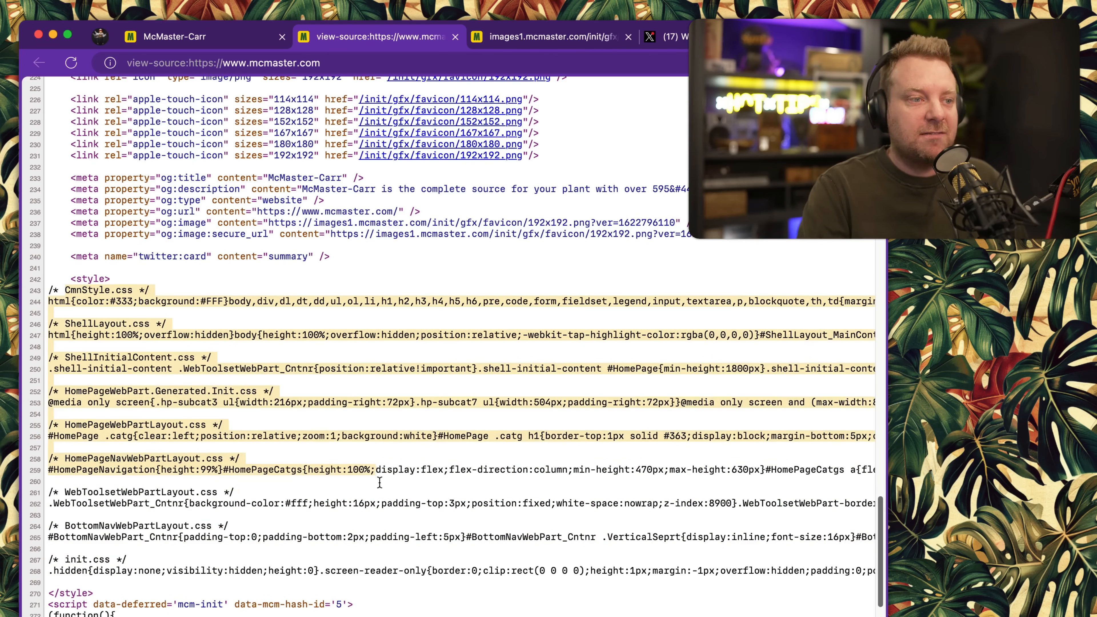
{"action": "scroll", "scroll_direction": "down", "scroll_amount": 3}
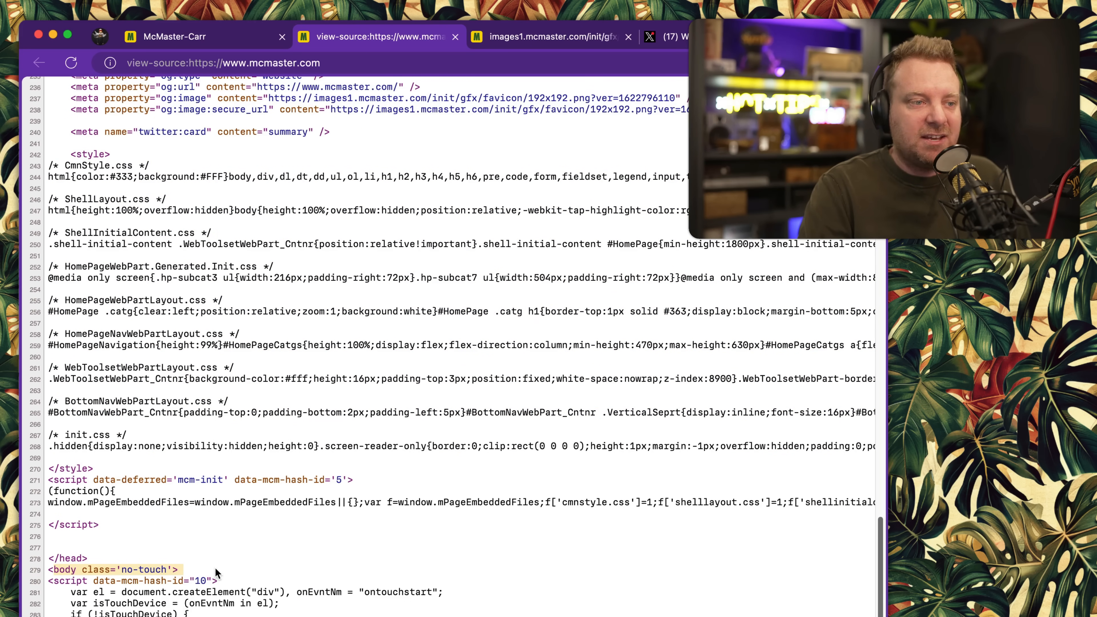
{"action": "scroll", "scroll_direction": "down", "scroll_amount": 3}
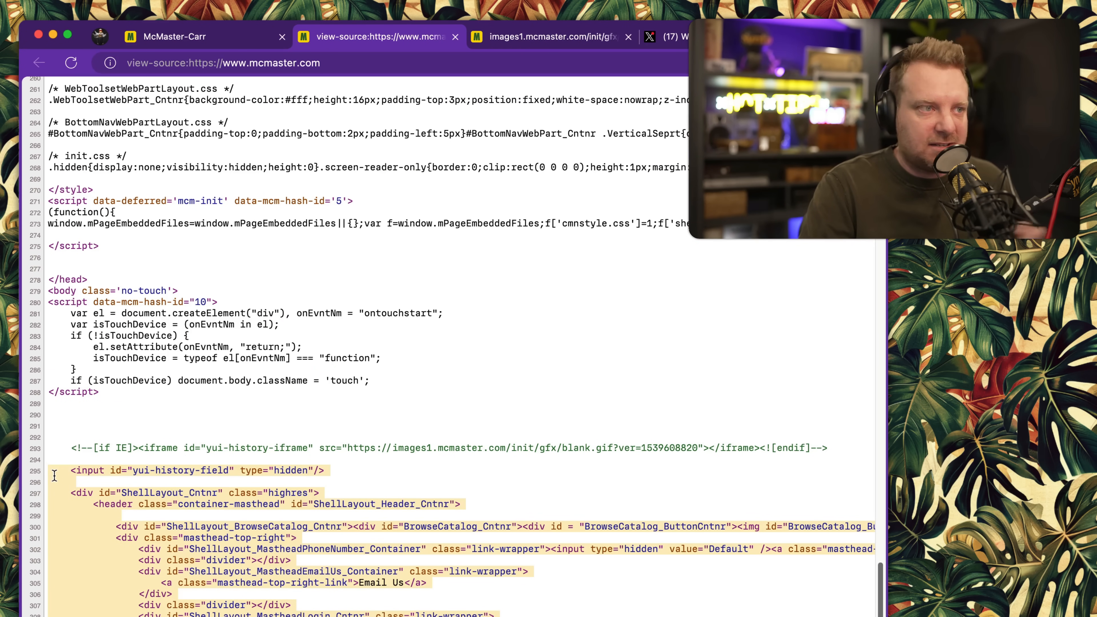
{"action": "scroll", "scroll_direction": "down", "scroll_amount": 3}
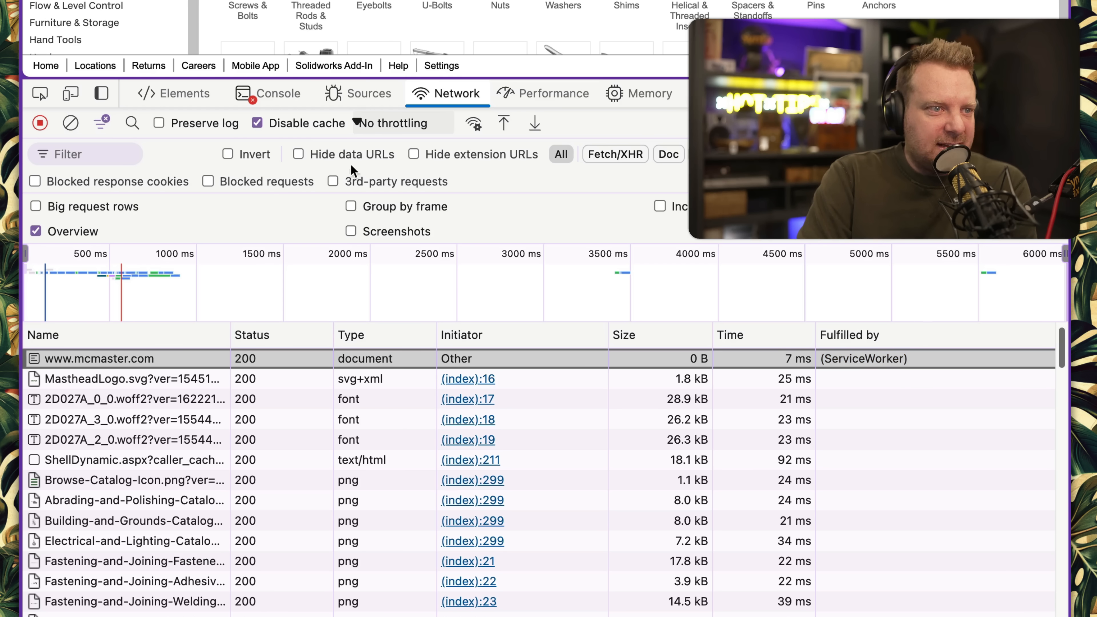
Step: Show DevTools' local performance metrics with the 174 ms Largest Contentful Paint
{"action": "left_click", "coordinate": [554, 93]}
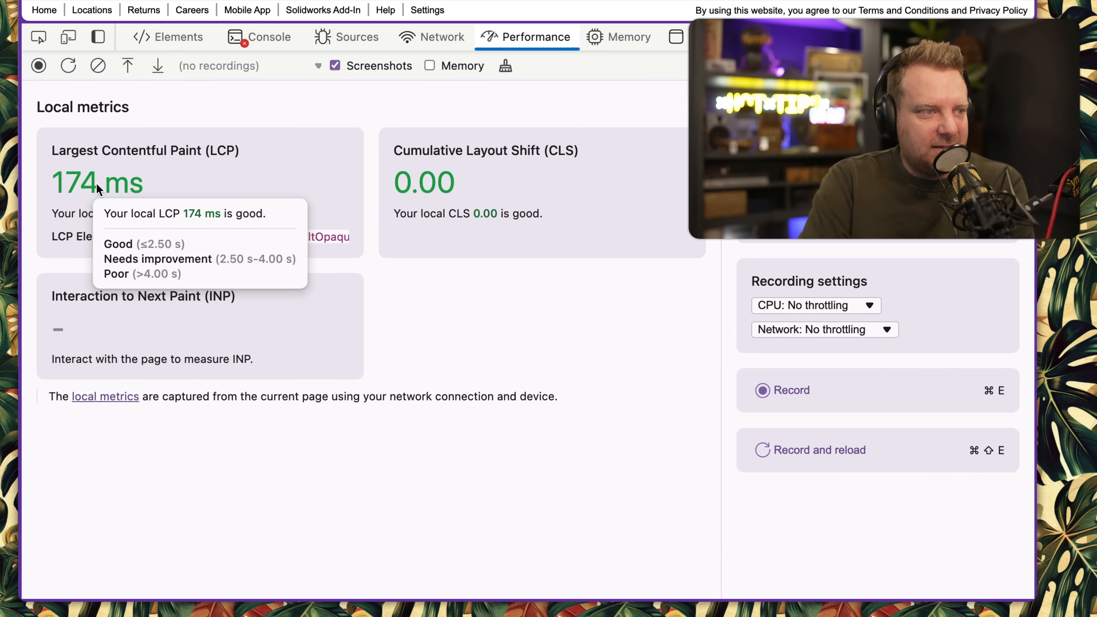
{"action": "mouse_move", "coordinate": [219, 155]}
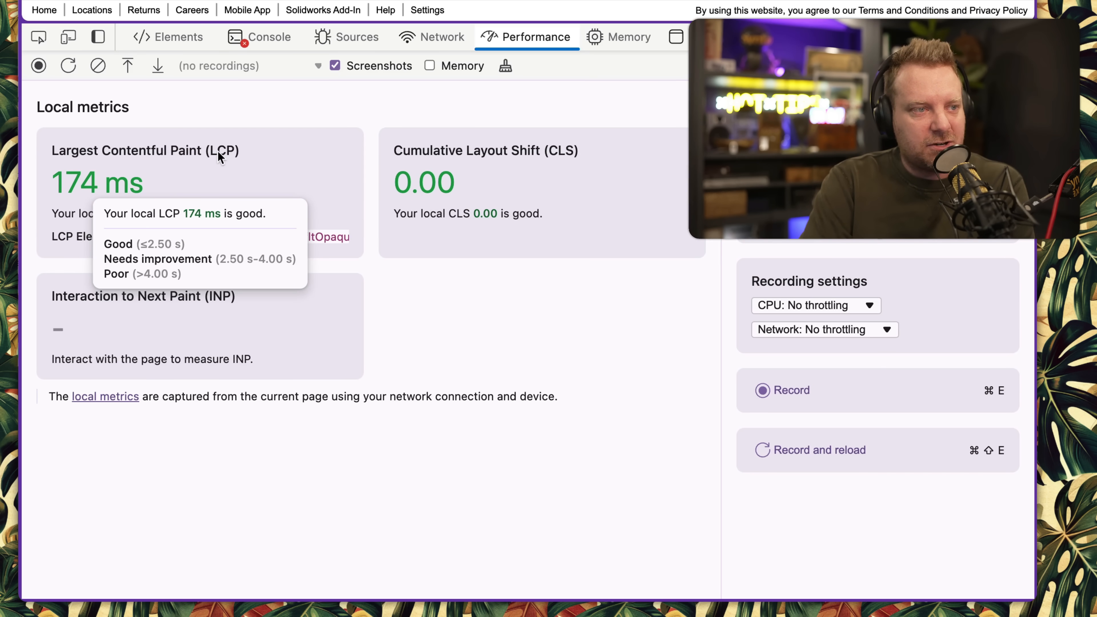
{"action": "mouse_move", "coordinate": [238, 155]}
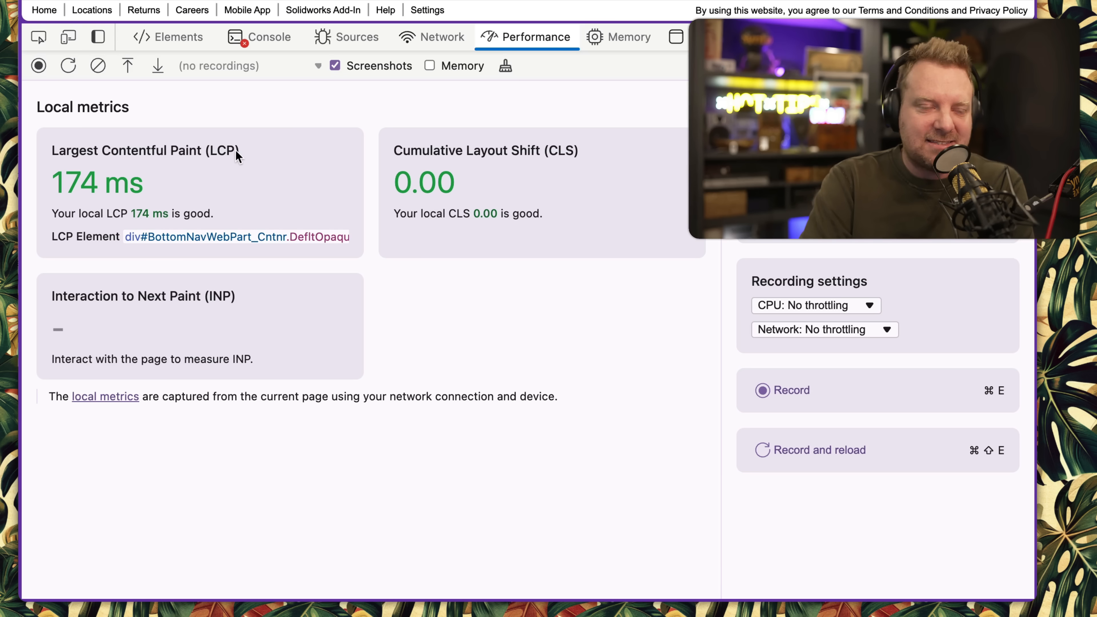
{"action": "mouse_move", "coordinate": [187, 190]}
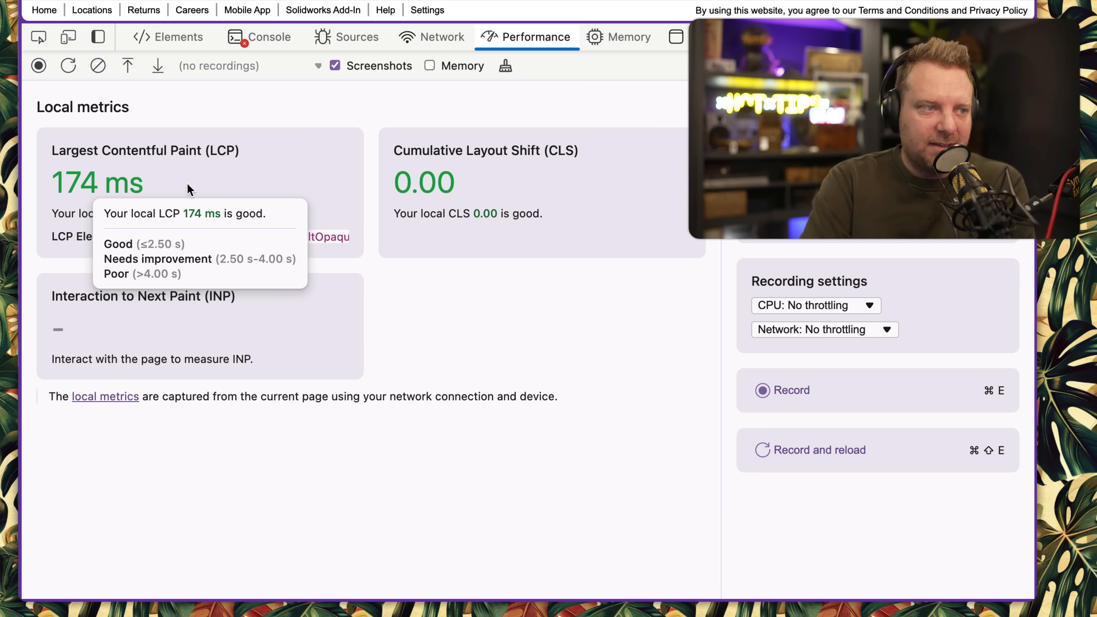
{"action": "mouse_move", "coordinate": [295, 193]}
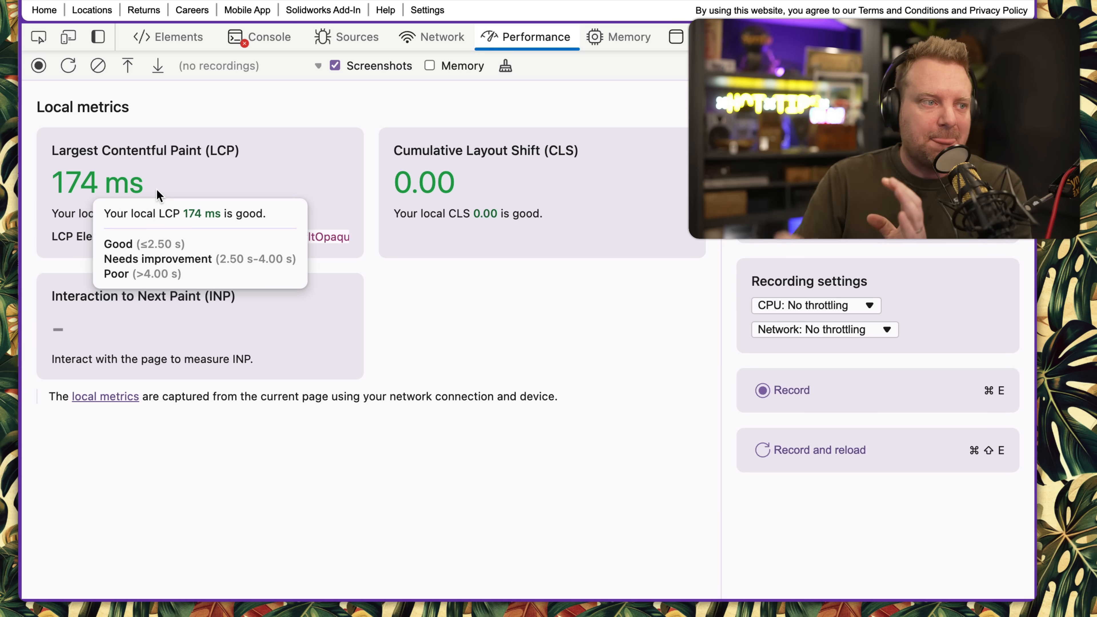
{"action": "mouse_move", "coordinate": [185, 219]}
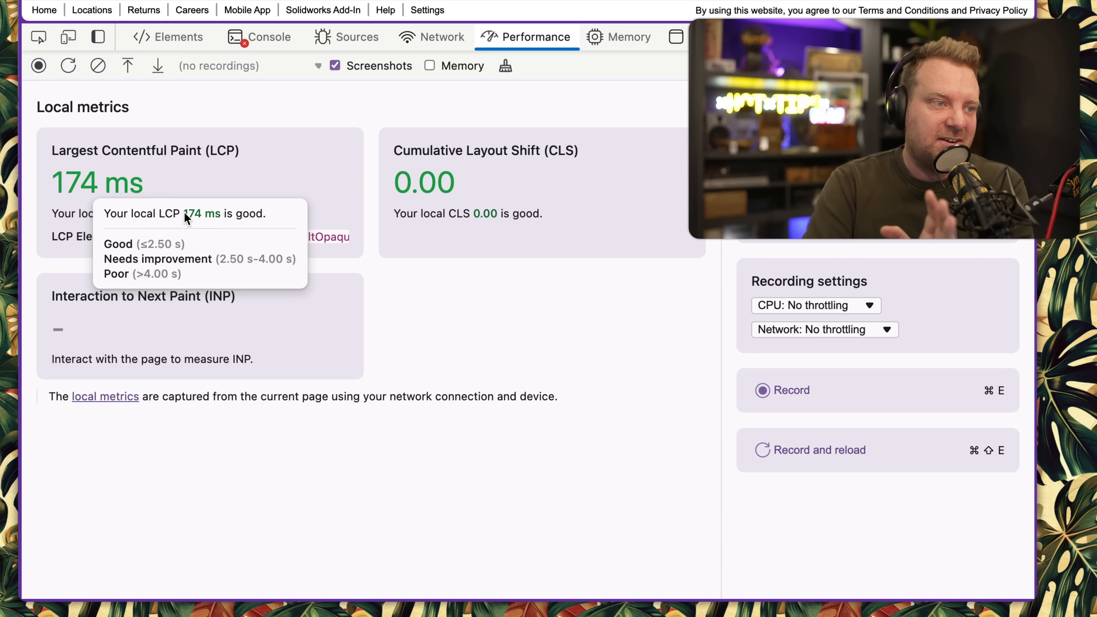
{"action": "mouse_move", "coordinate": [212, 171]}
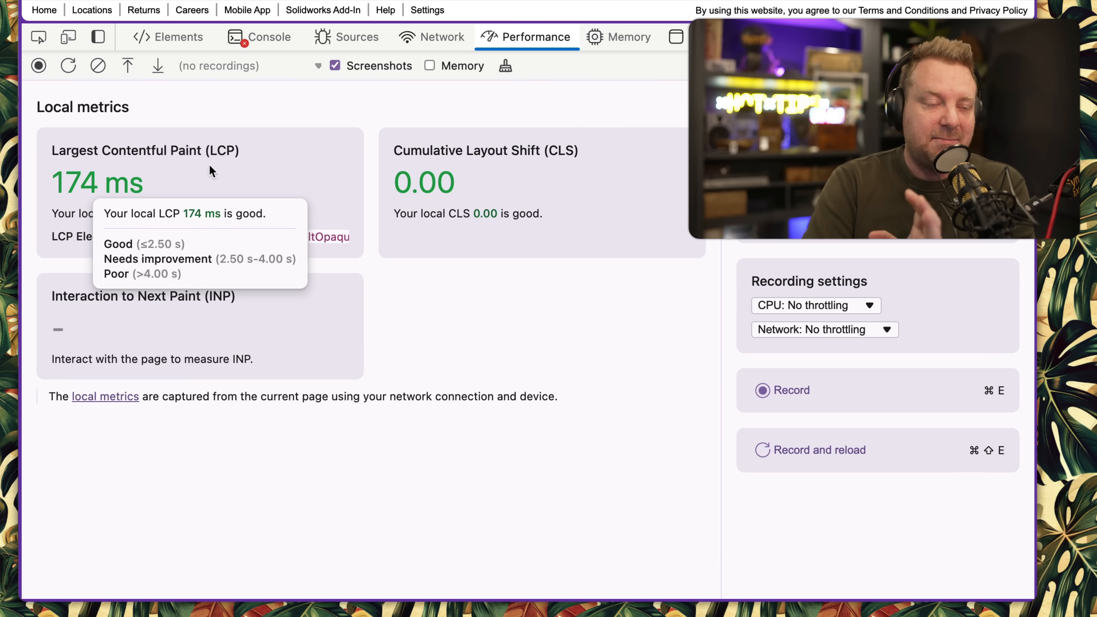
{"action": "mouse_move", "coordinate": [312, 215]}
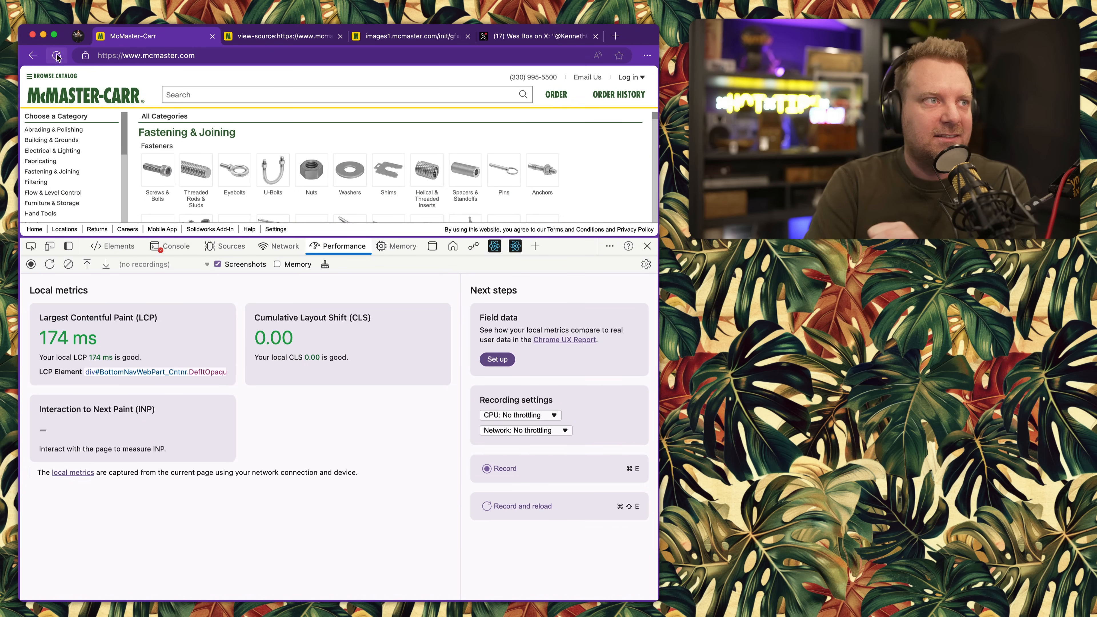
Step: Reload the home page four times to remeasure LCP, settling around 167 ms
{"action": "left_click", "coordinate": [56, 56]}
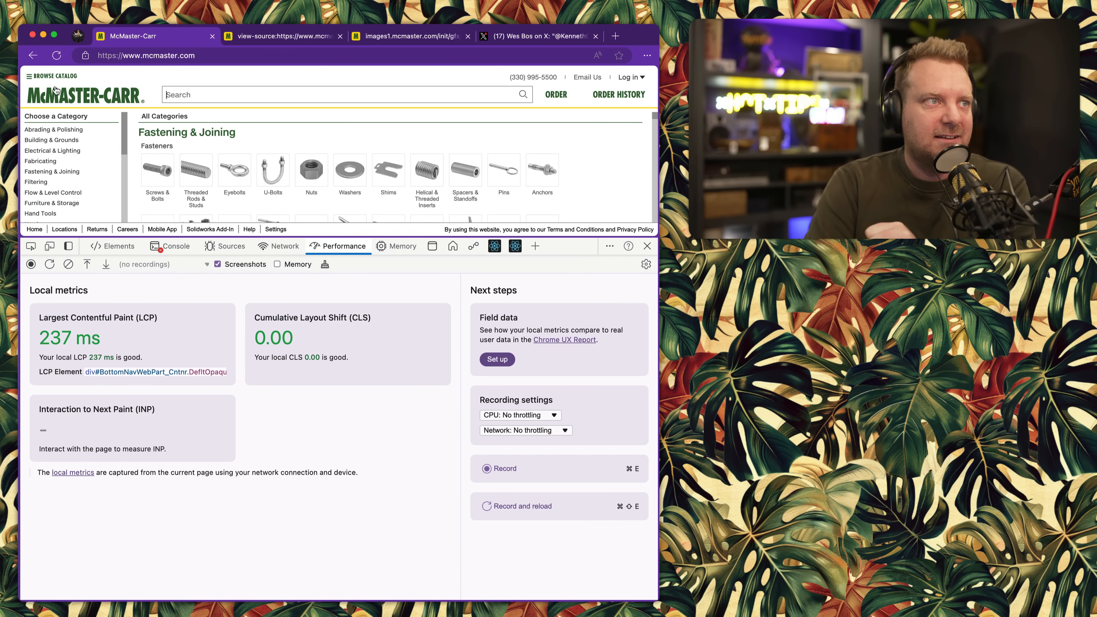
{"action": "left_click", "coordinate": [56, 56]}
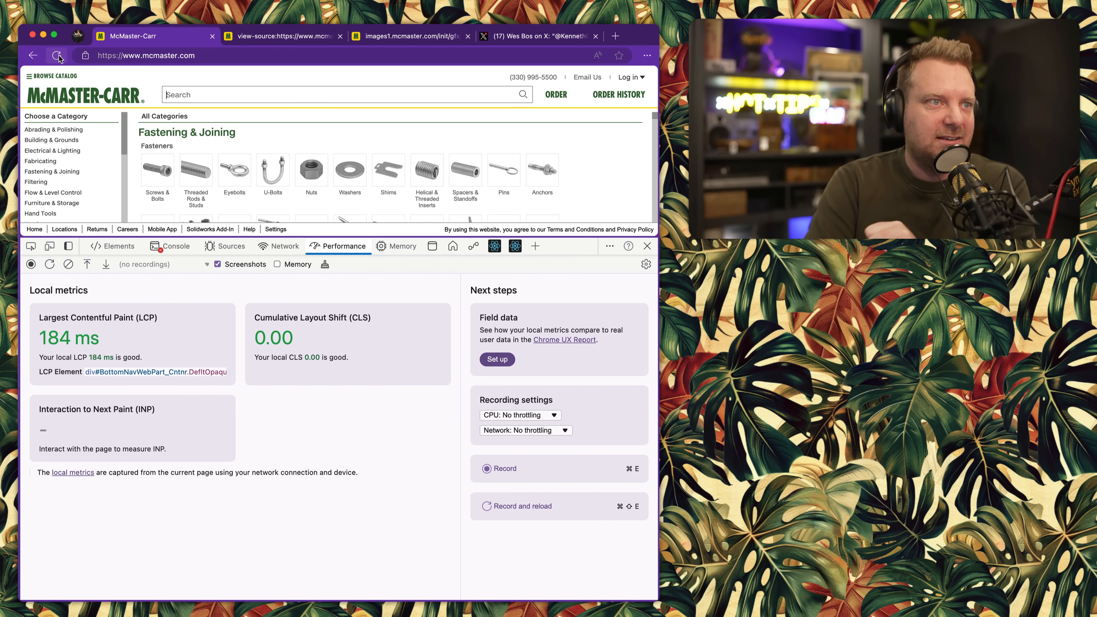
{"action": "left_click", "coordinate": [58, 55]}
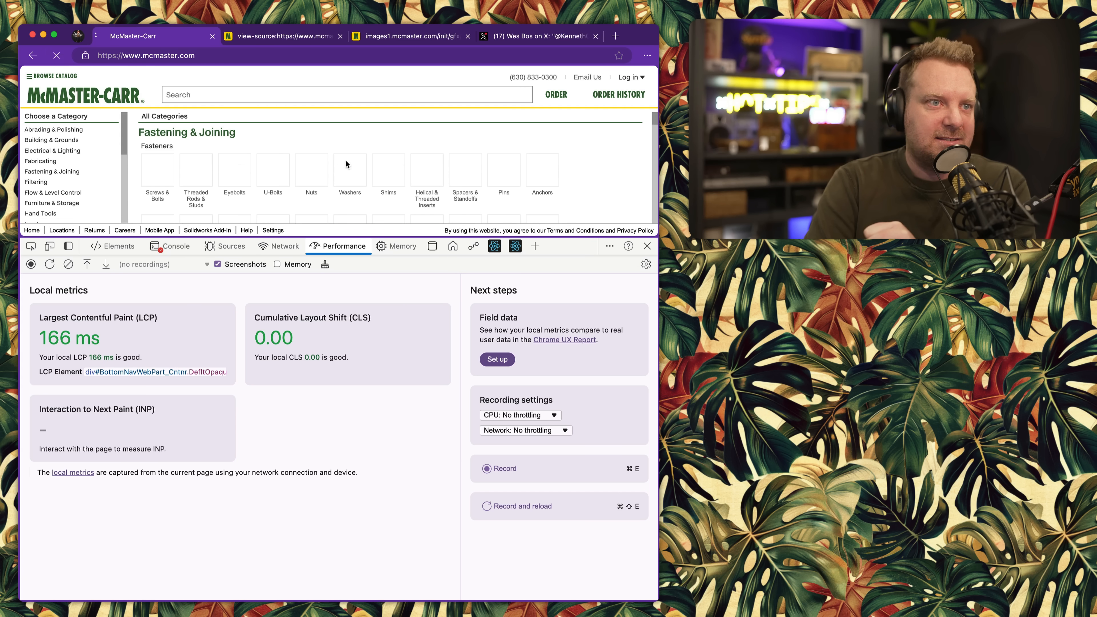
{"action": "left_click", "coordinate": [56, 55]}
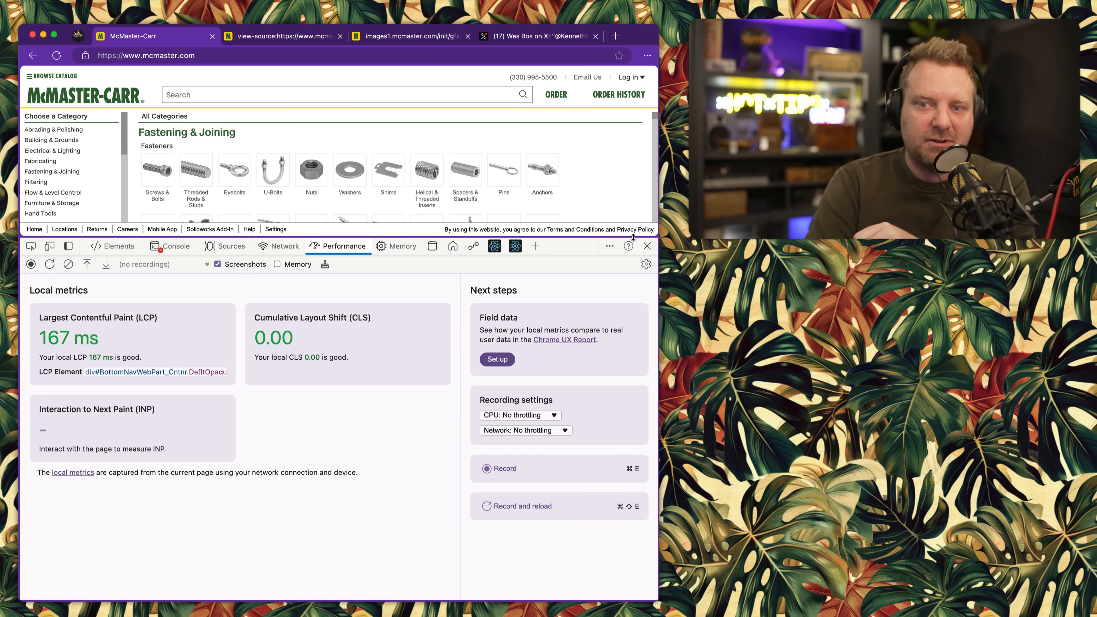
{"action": "scroll", "scroll_direction": "down", "scroll_amount": 3}
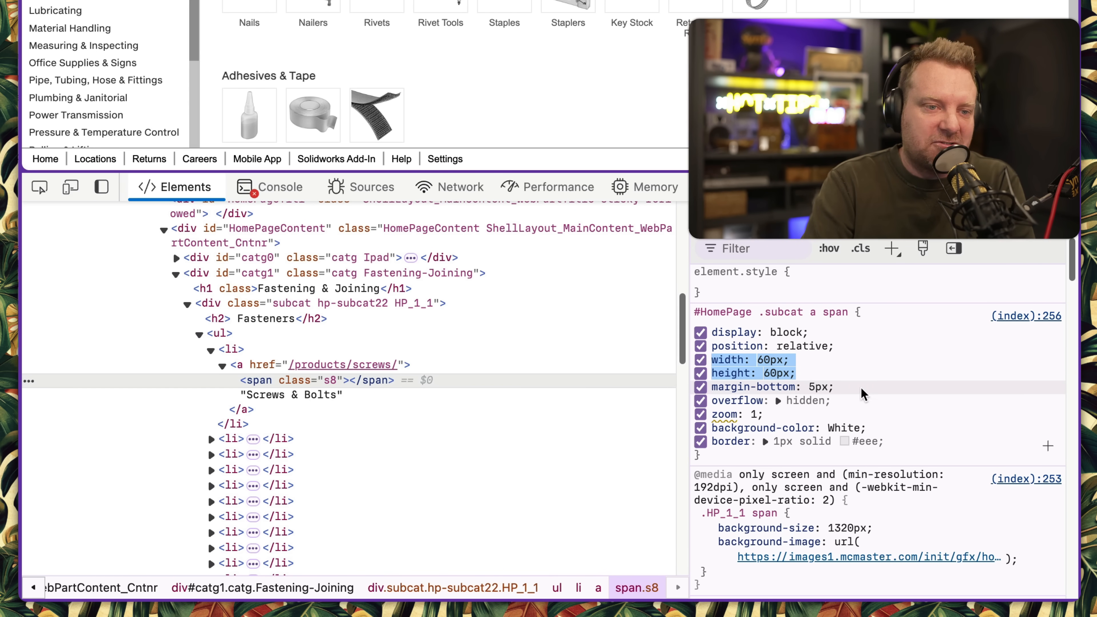
Step: Follow the icon's background-image URL to the fastening sprite sheet in Sources
{"action": "left_click", "coordinate": [773, 373]}
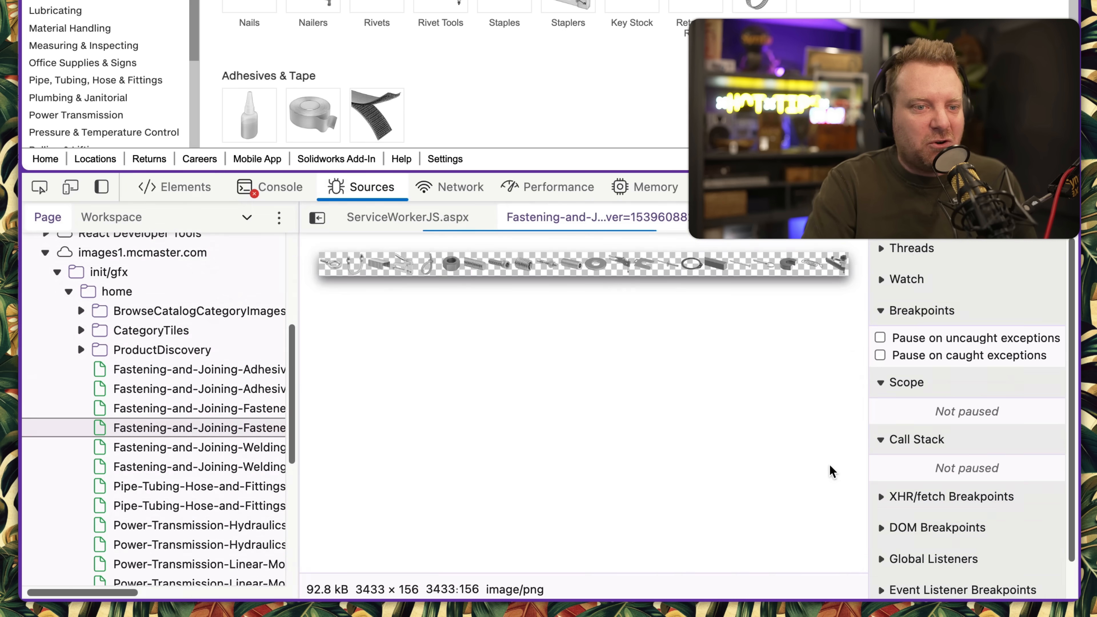
Step: View the sprite sheet in its own tab, check its network request size, then return to the catalog tab
{"action": "right_click", "coordinate": [580, 264]}
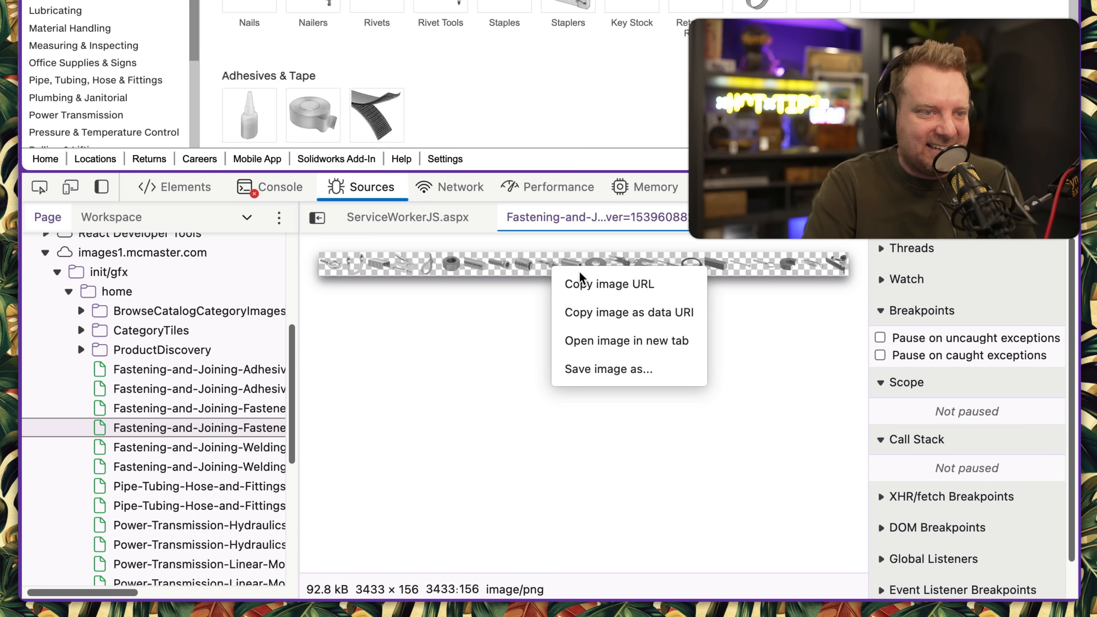
{"action": "left_click", "coordinate": [625, 340]}
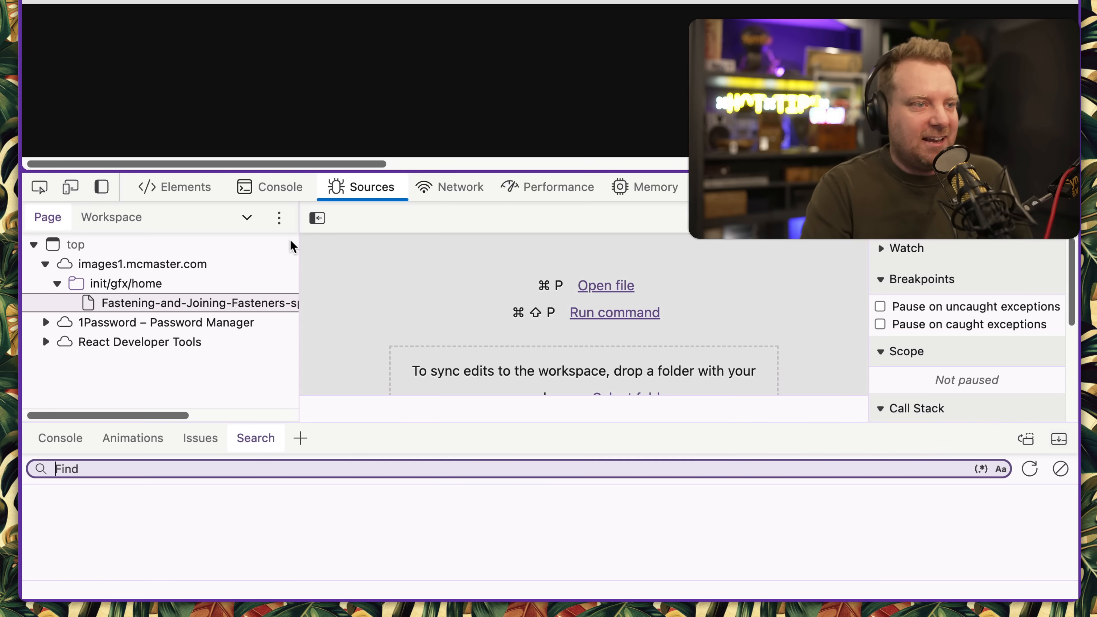
{"action": "left_click", "coordinate": [461, 186]}
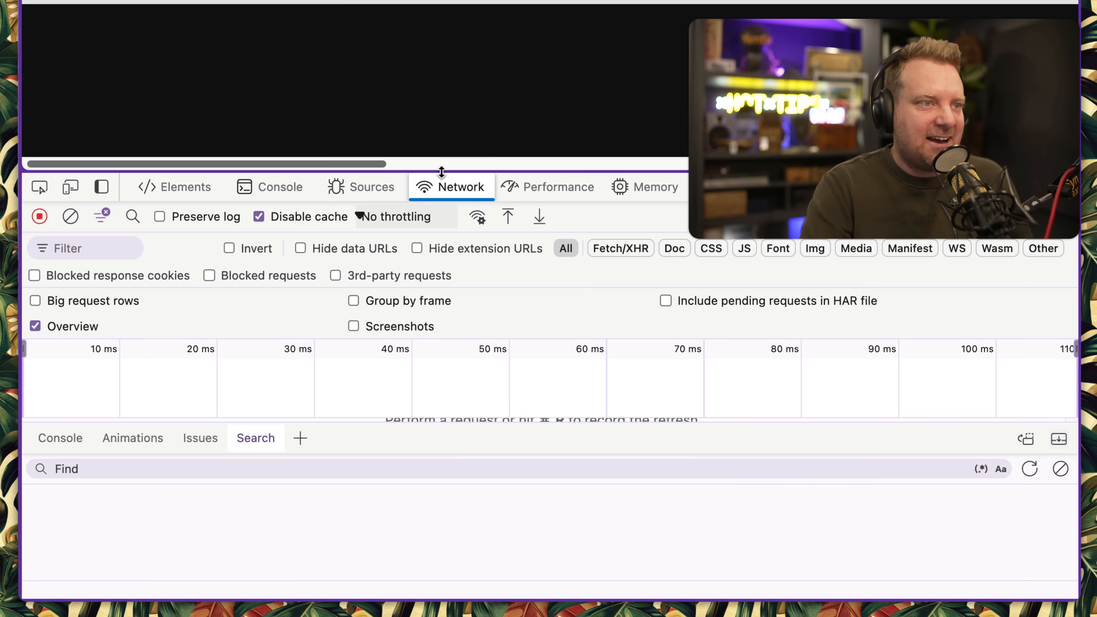
{"action": "left_click", "coordinate": [186, 186]}
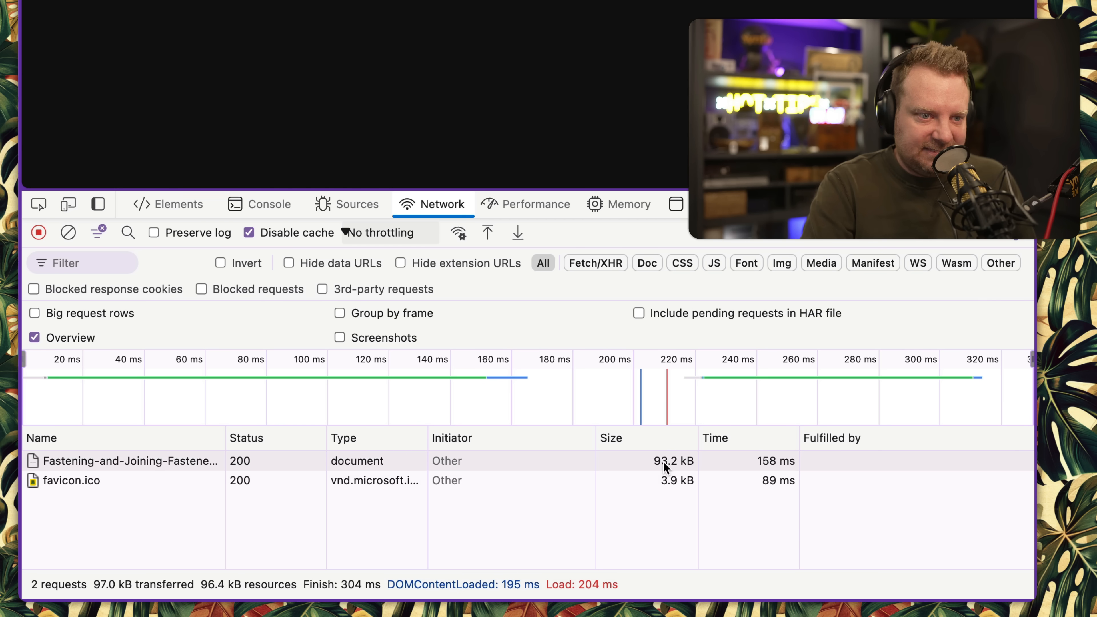
{"action": "left_click", "coordinate": [130, 461]}
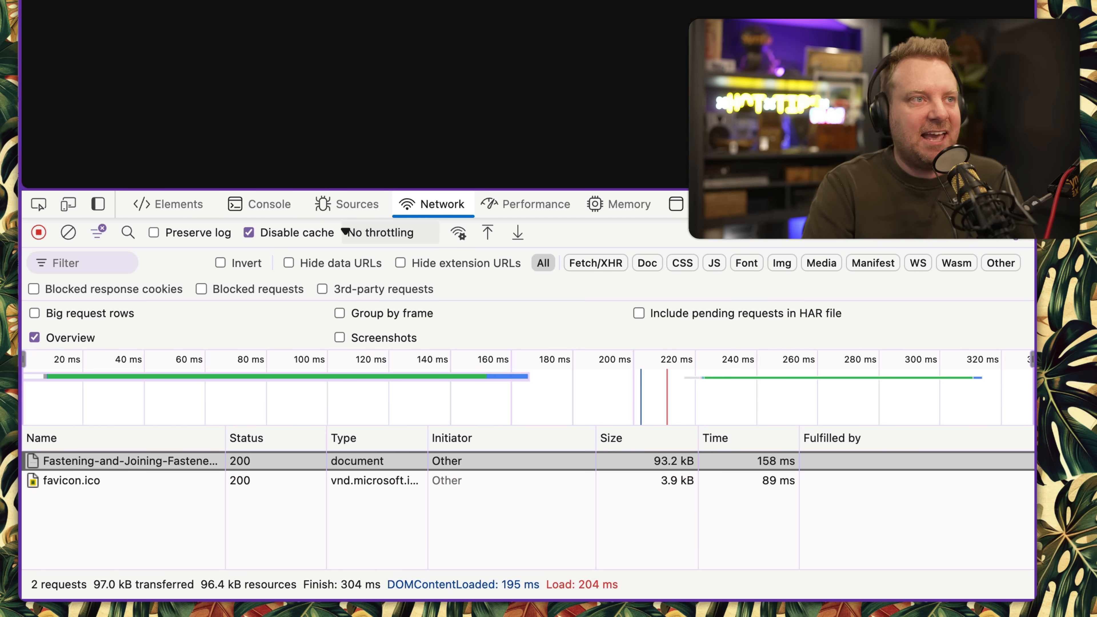
{"action": "left_click", "coordinate": [357, 203]}
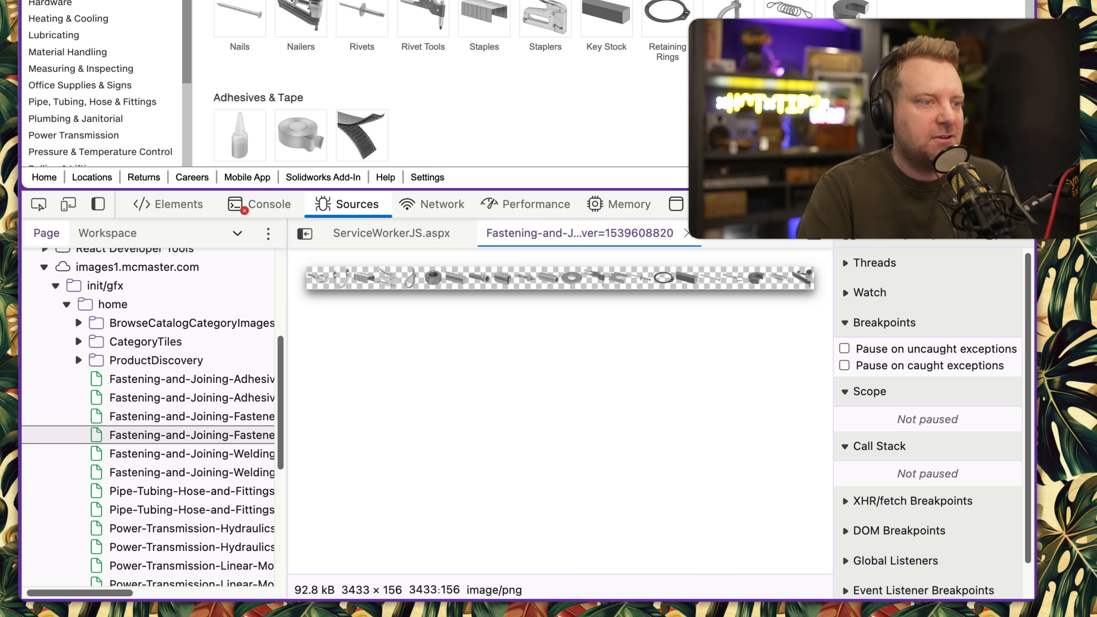
Step: Filter the catalog page's network log to scripts and select the injected.js request
{"action": "left_click", "coordinate": [441, 203]}
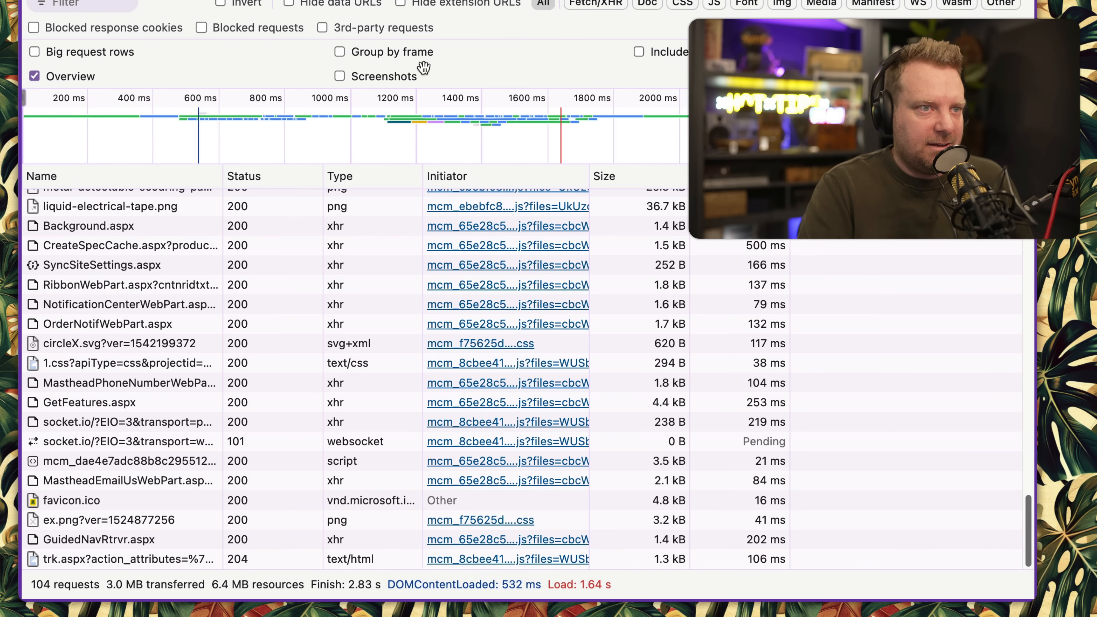
{"action": "left_click", "coordinate": [713, 4]}
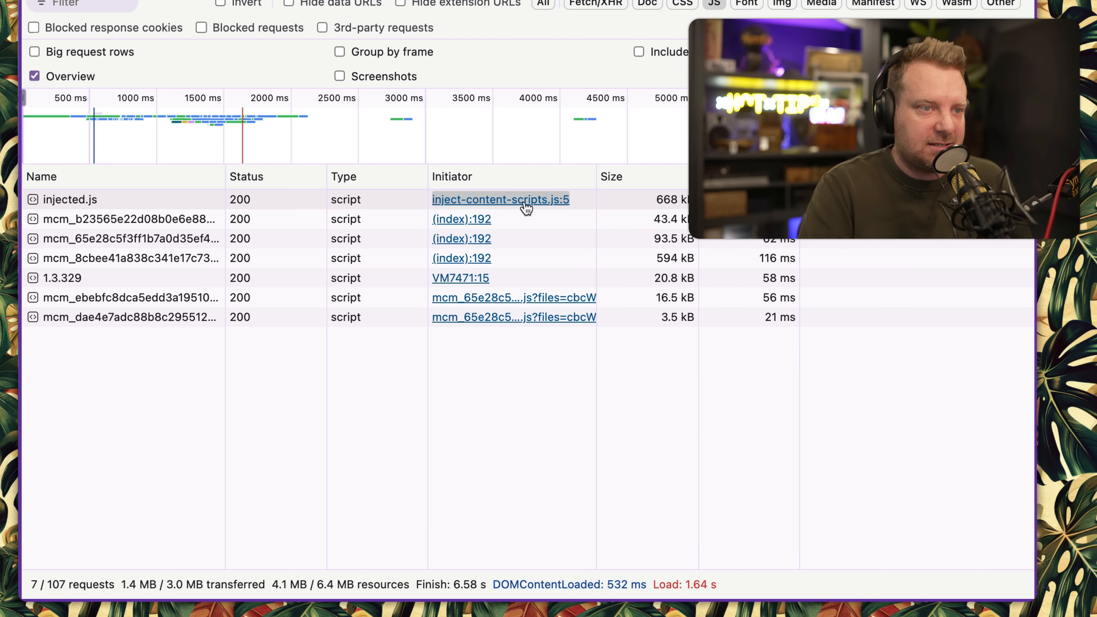
{"action": "left_click", "coordinate": [70, 200]}
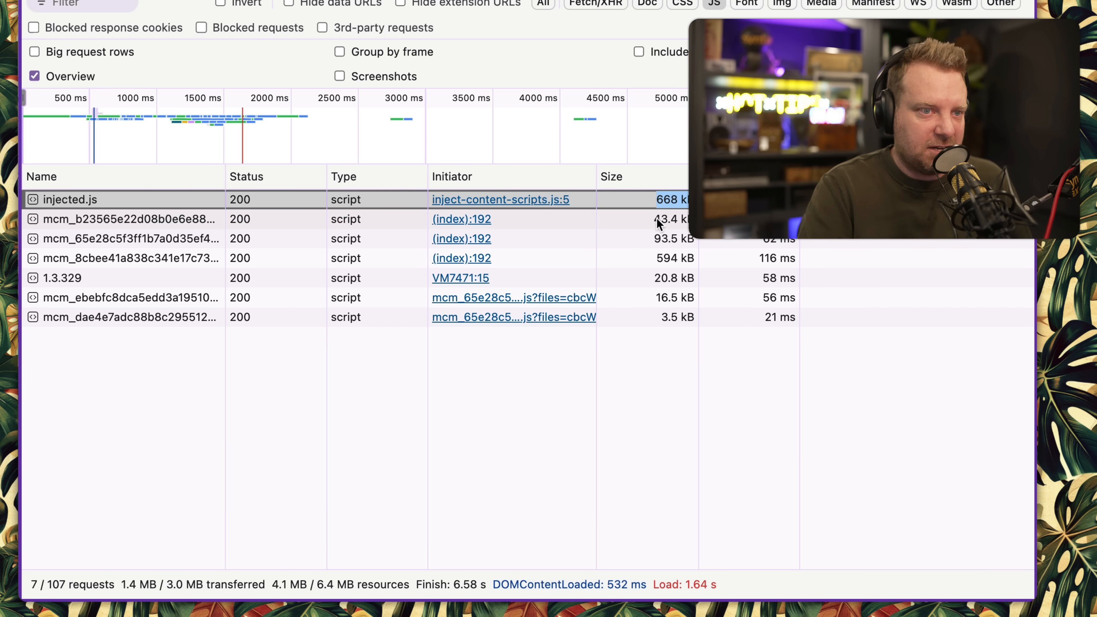
{"action": "mouse_move", "coordinate": [686, 224]}
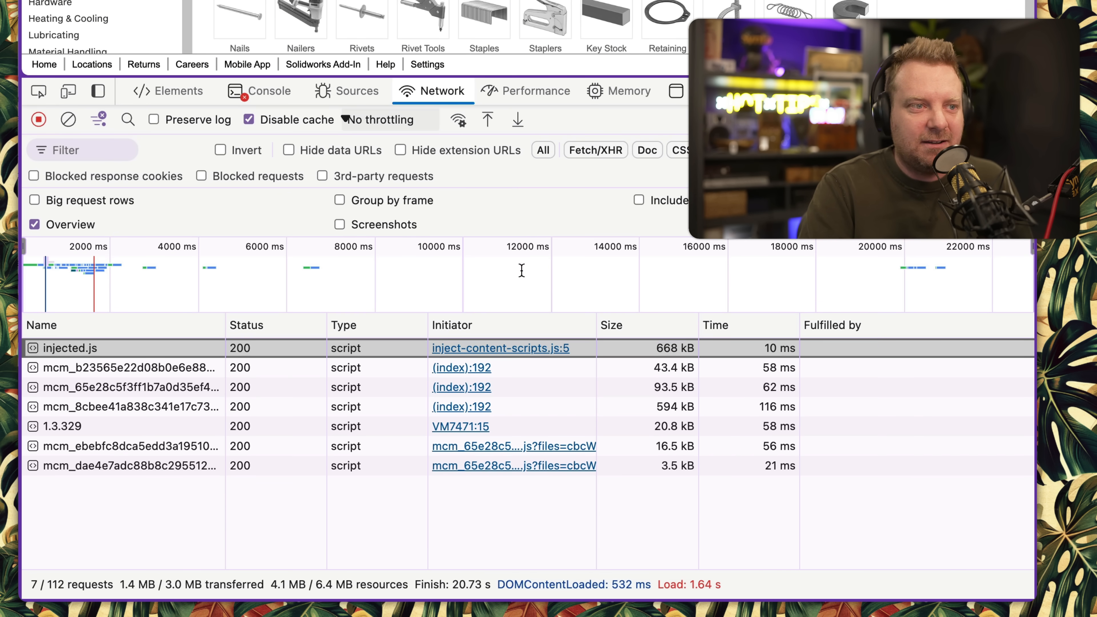
{"action": "mouse_move", "coordinate": [459, 426]}
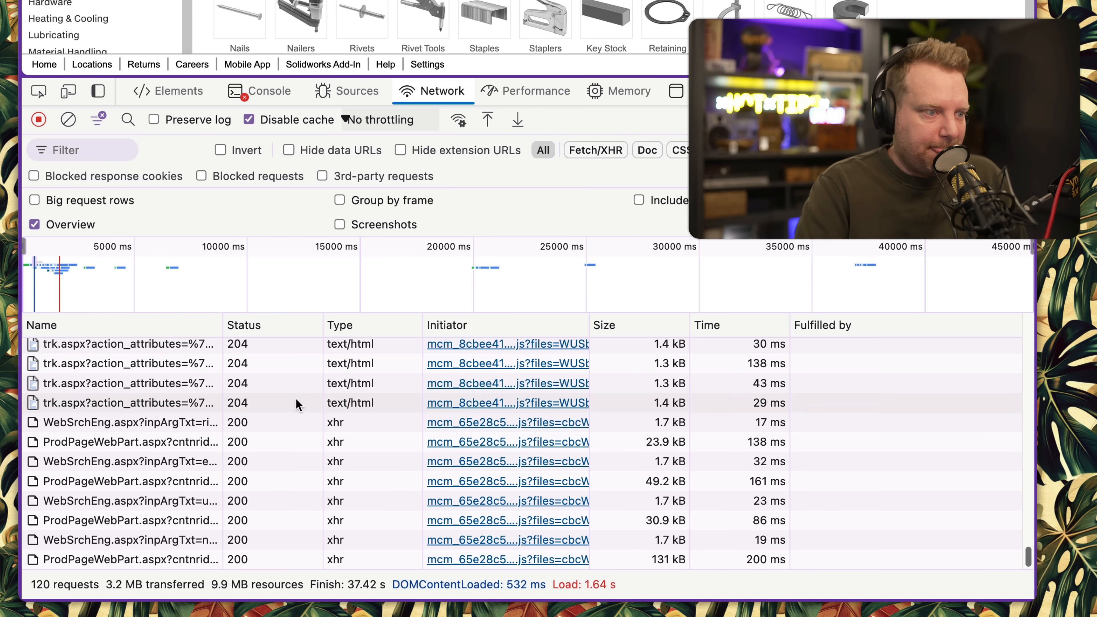
Step: View a ProdPageWebPart.aspx response and select a ScriptCombiner file path in its JSON
{"action": "left_click", "coordinate": [193, 481]}
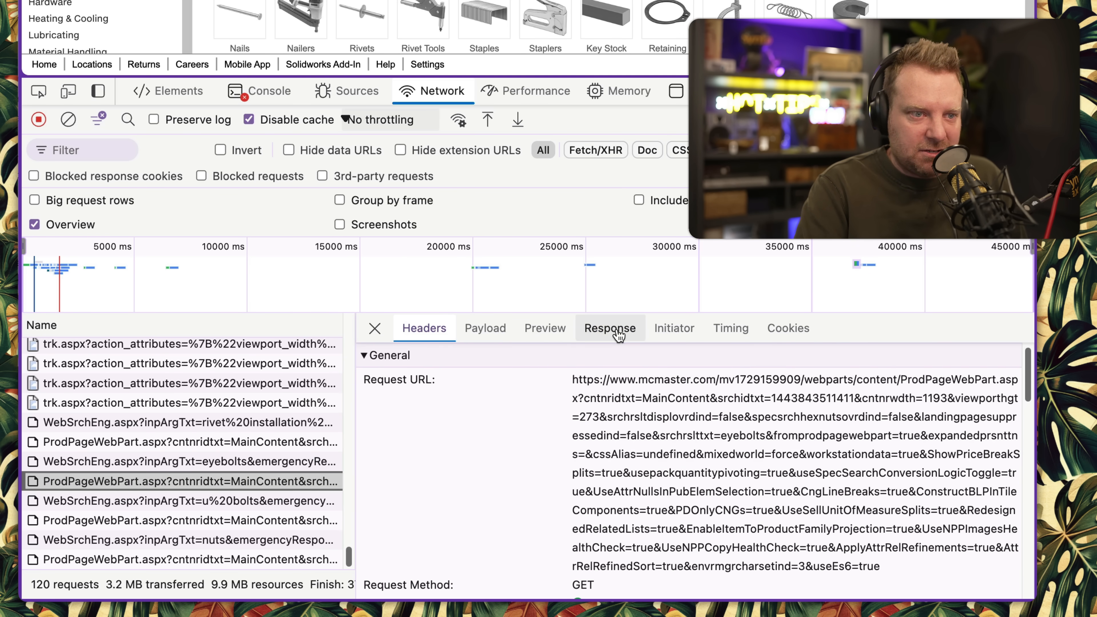
{"action": "left_click", "coordinate": [608, 328]}
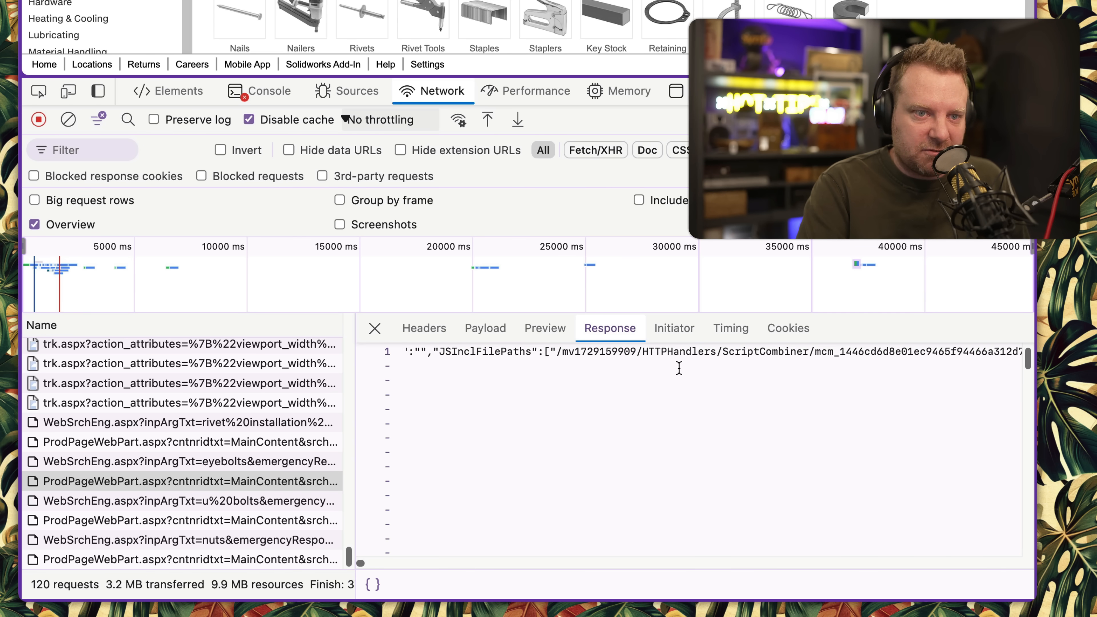
{"action": "double_click", "coordinate": [484, 351]}
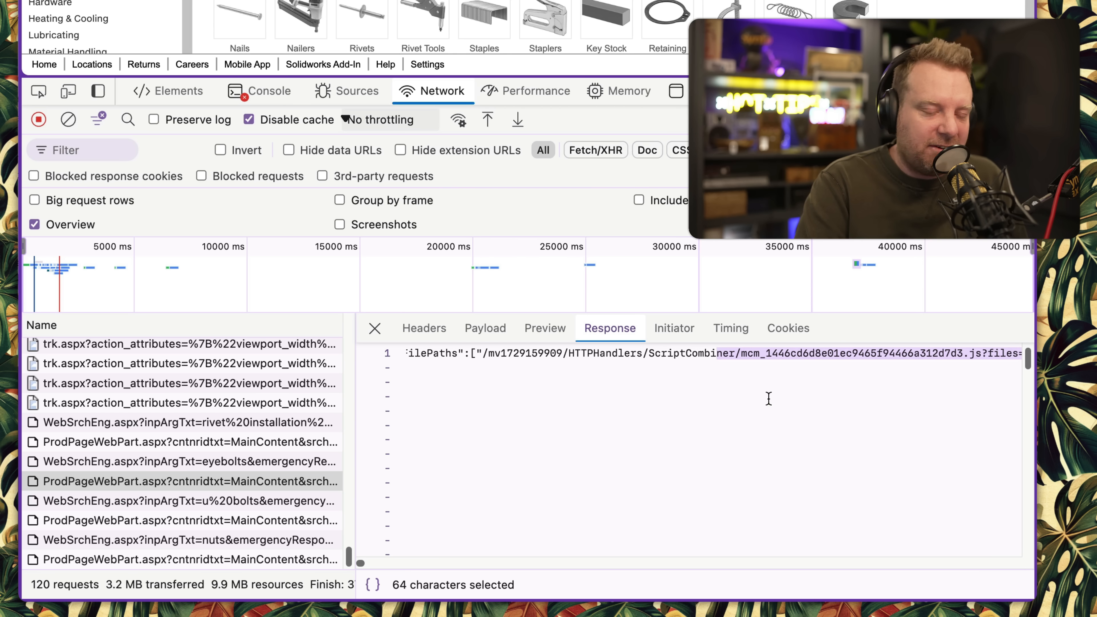
{"action": "mouse_move", "coordinate": [878, 420]}
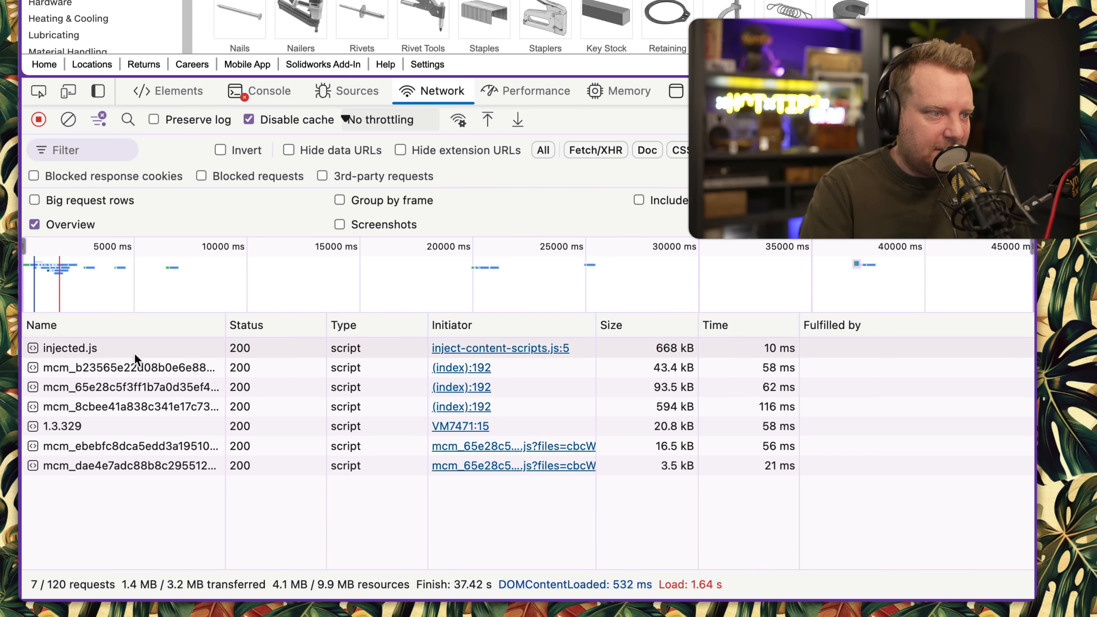
Step: Read both mcm_ combined scripts' responses and select the YUI copyright notice in the second
{"action": "left_click", "coordinate": [129, 367]}
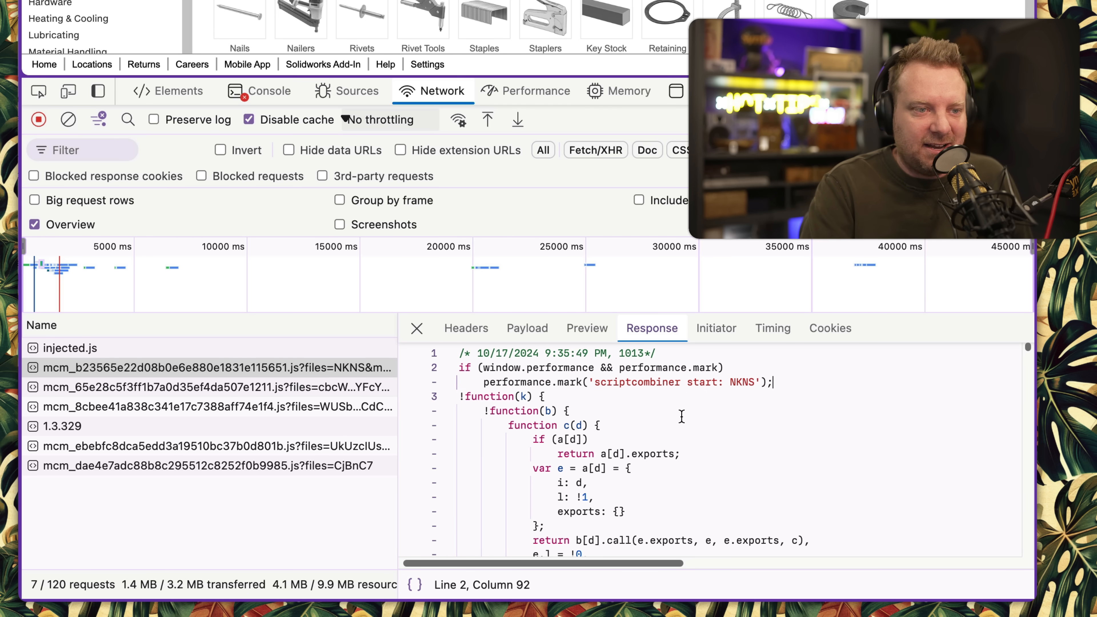
{"action": "left_click_drag", "start_coordinate": [461, 353], "coordinate": [772, 383]}
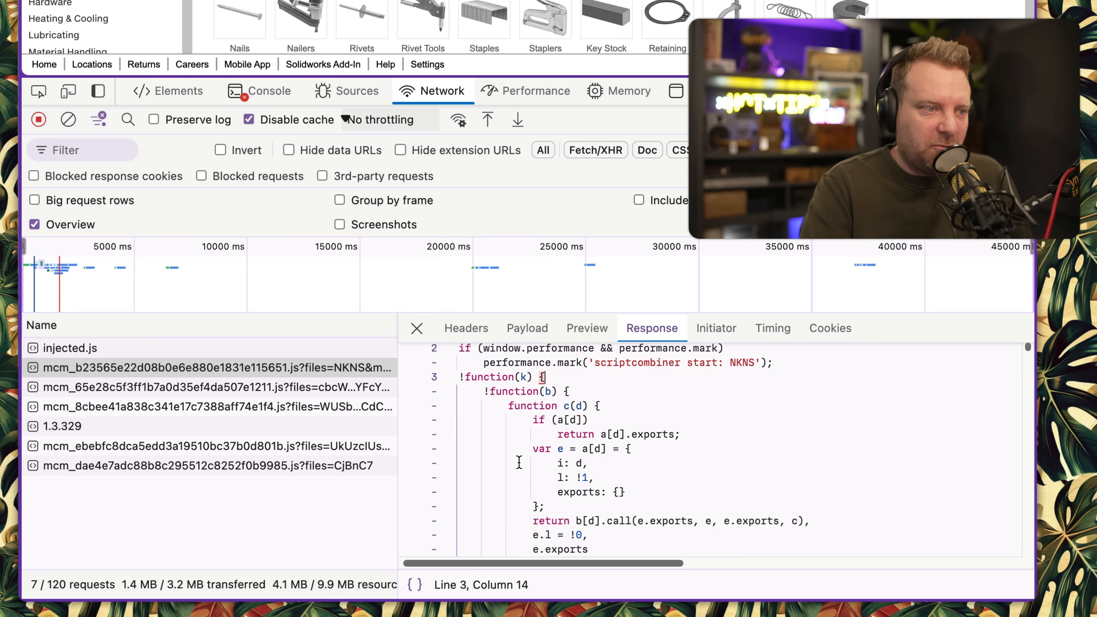
{"action": "left_click", "coordinate": [209, 388]}
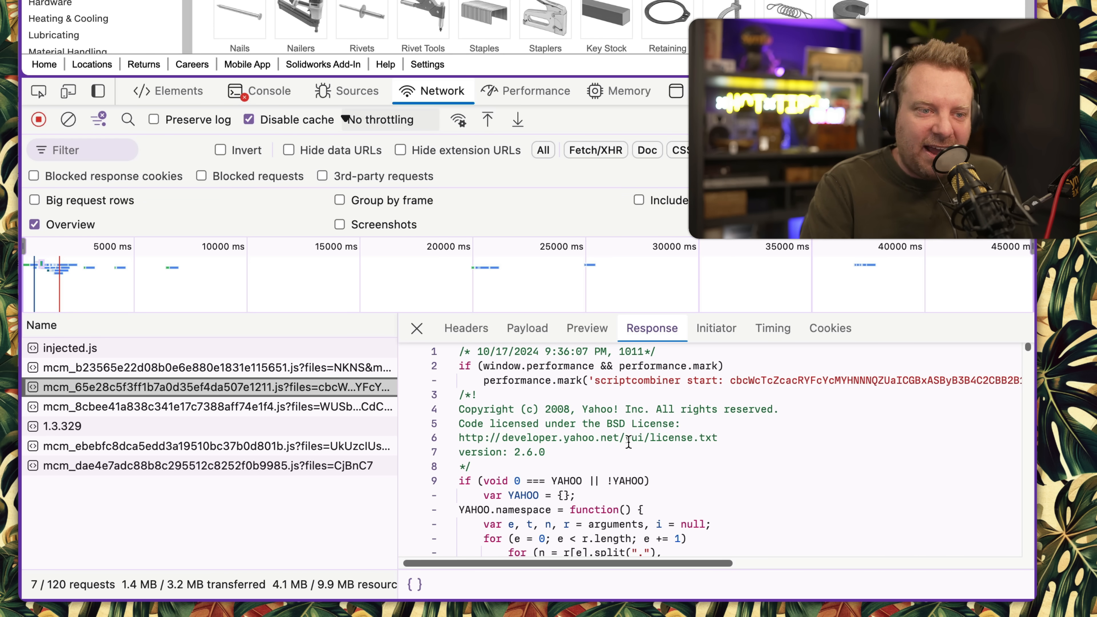
{"action": "double_click", "coordinate": [634, 437]}
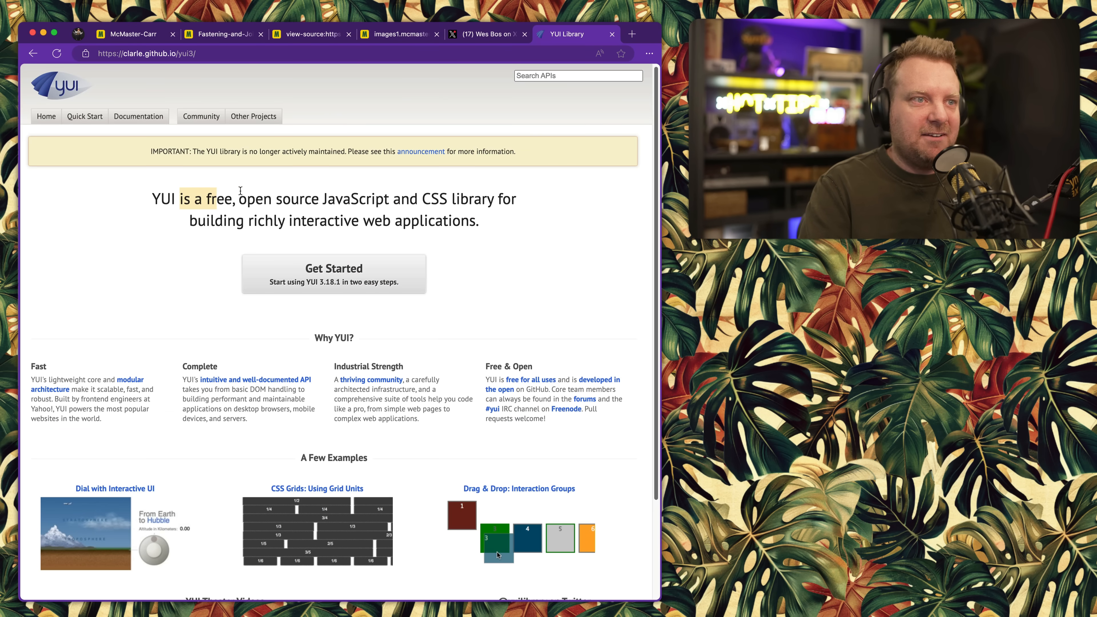
Step: Highlight the YUI tagline, peek at the Documentation menu, then return to the McMaster-Carr tab
{"action": "left_click_drag", "start_coordinate": [240, 191], "coordinate": [508, 221]}
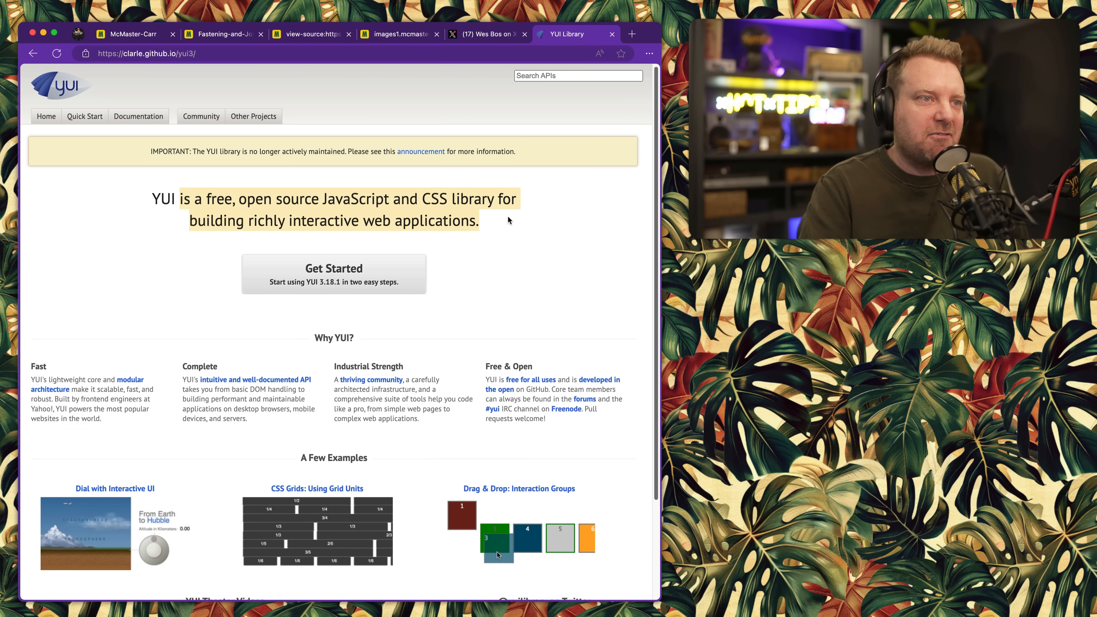
{"action": "left_click", "coordinate": [483, 222]}
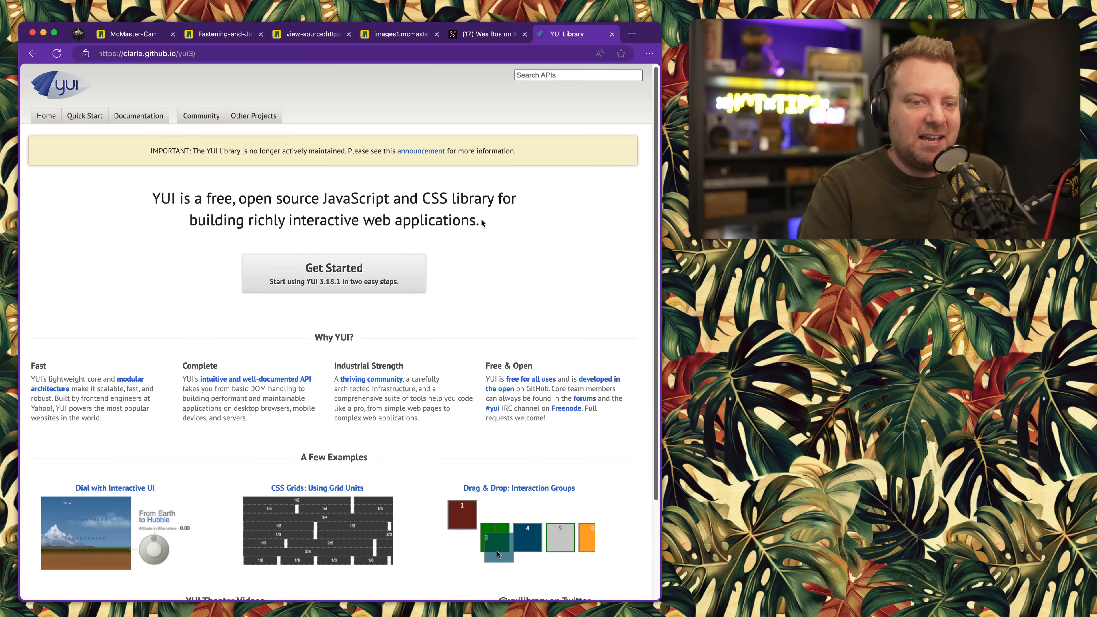
{"action": "left_click", "coordinate": [138, 115]}
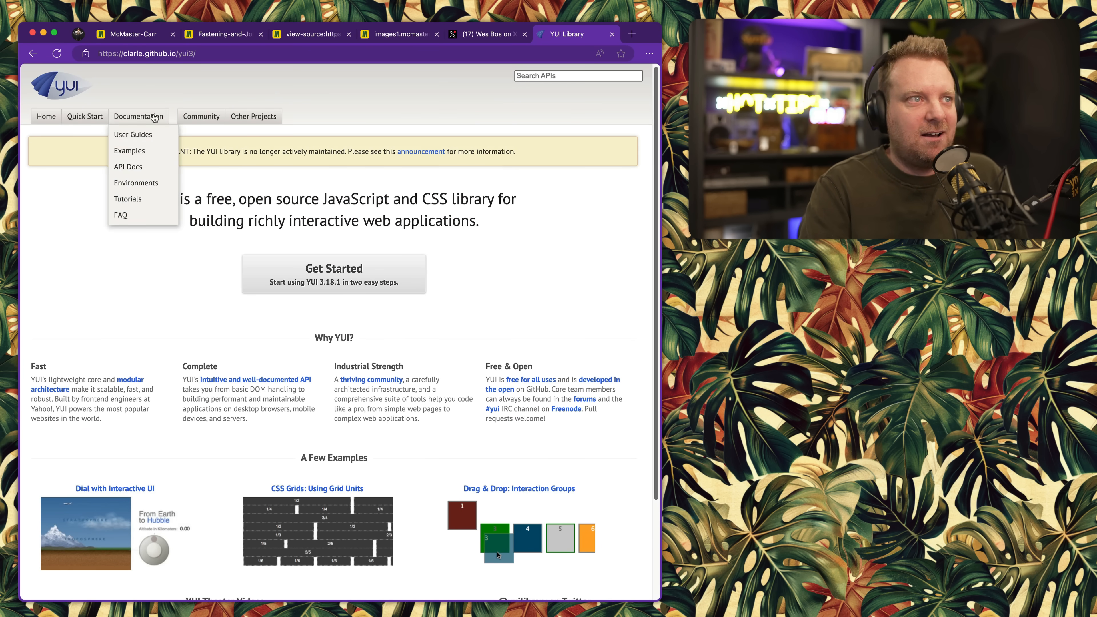
{"action": "left_click", "coordinate": [130, 34]}
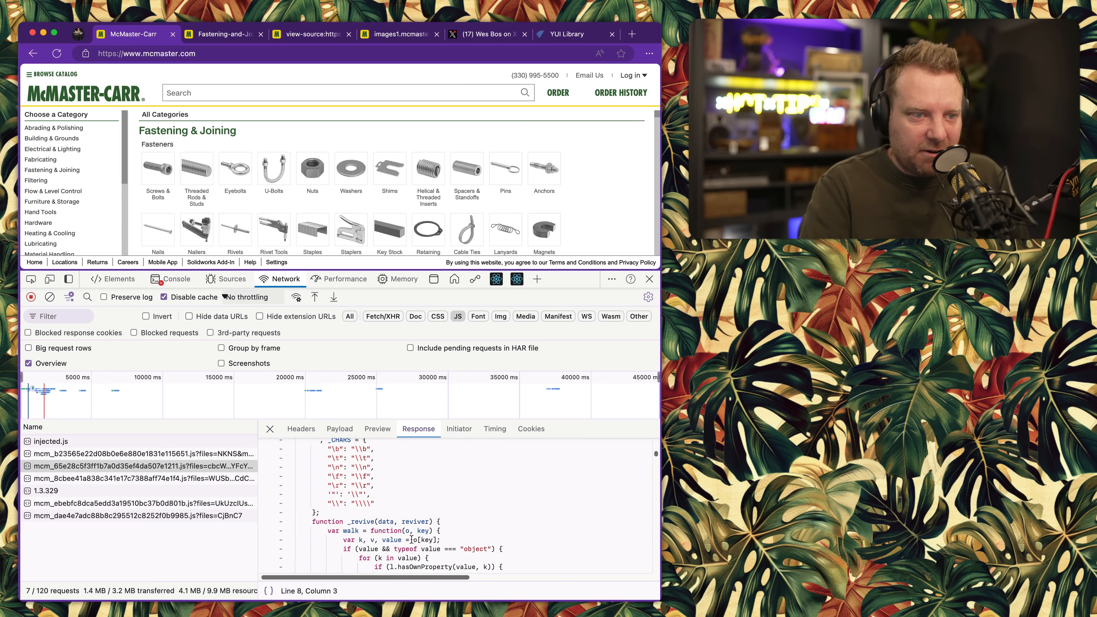
Step: Evaluate jQuery in the Console, then view the page's document tree in Elements
{"action": "left_click", "coordinate": [174, 279]}
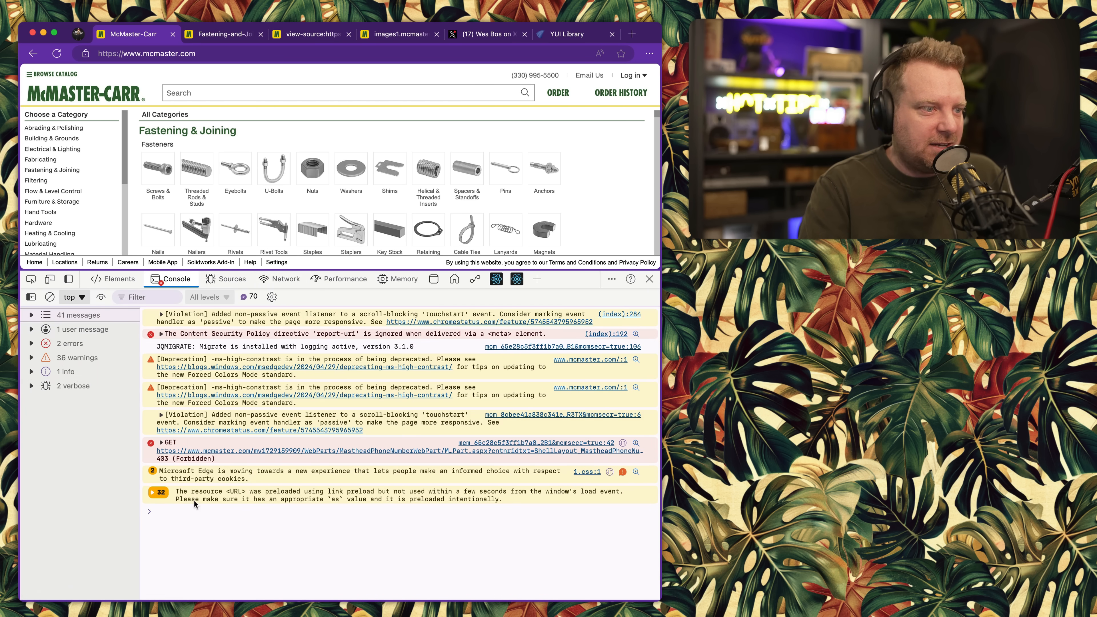
{"action": "type", "text": "jQuery"}
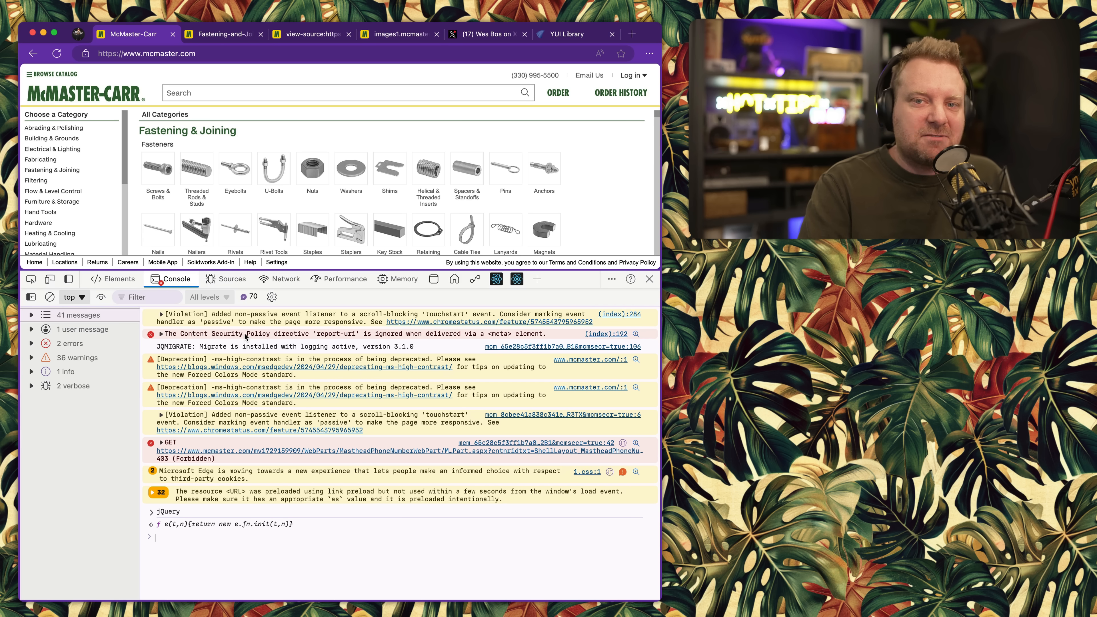
{"action": "mouse_move", "coordinate": [119, 278]}
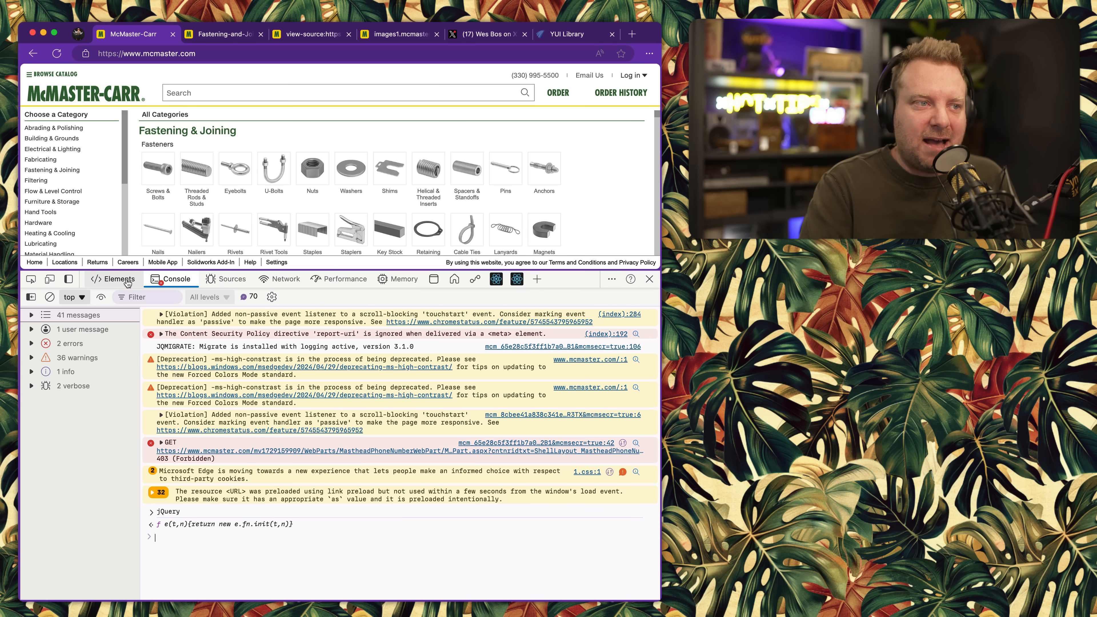
{"action": "left_click", "coordinate": [119, 279]}
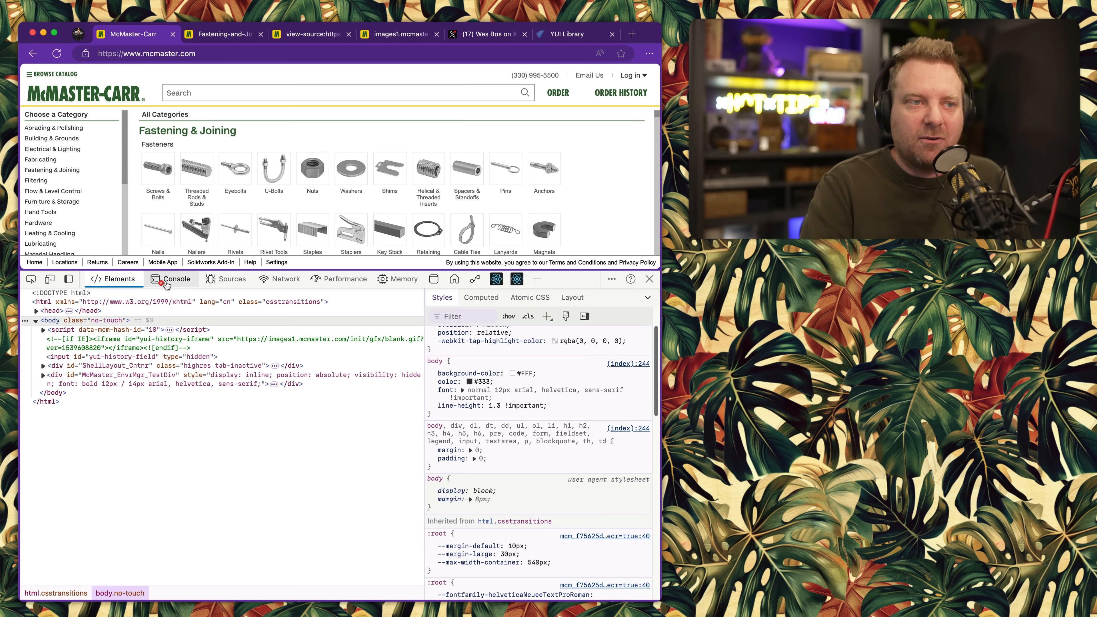
{"action": "mouse_move", "coordinate": [185, 287]}
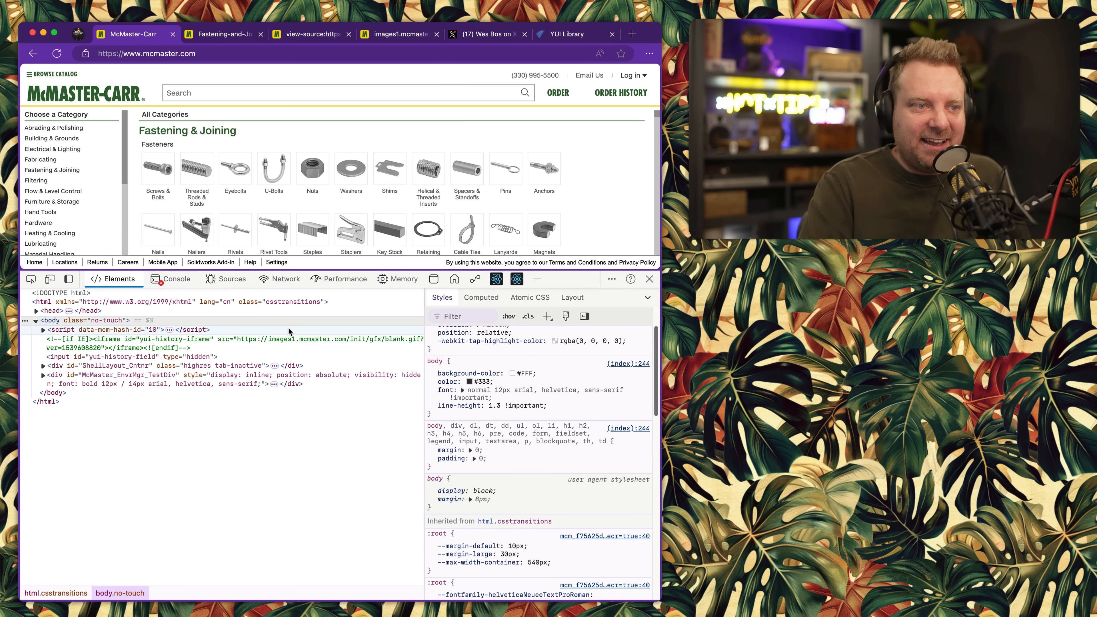
{"action": "left_click", "coordinate": [284, 278]}
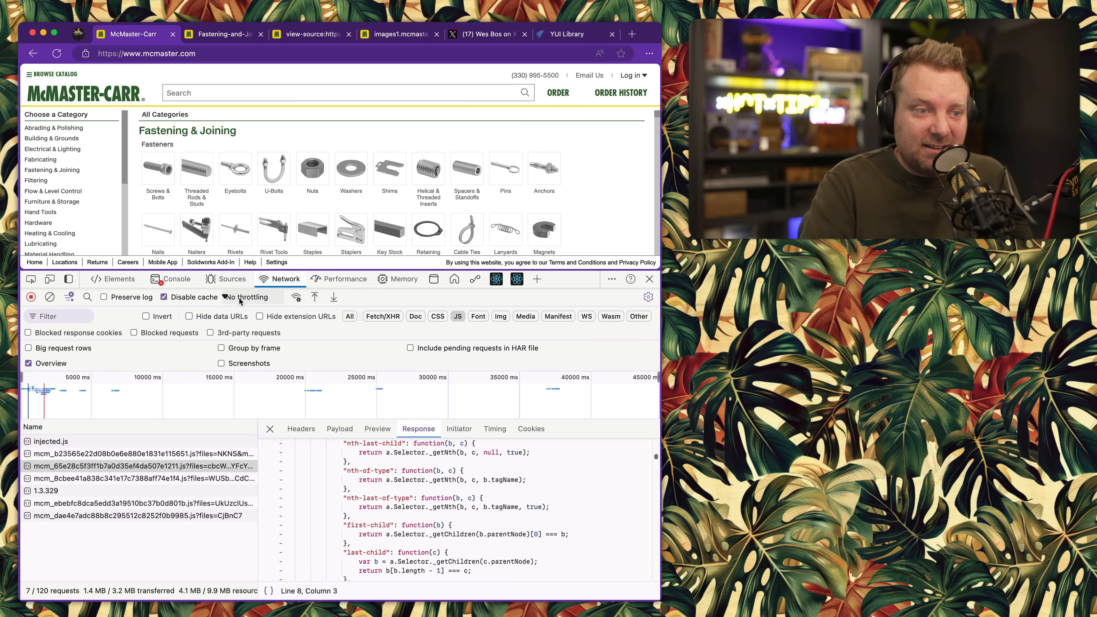
{"action": "left_click", "coordinate": [116, 278]}
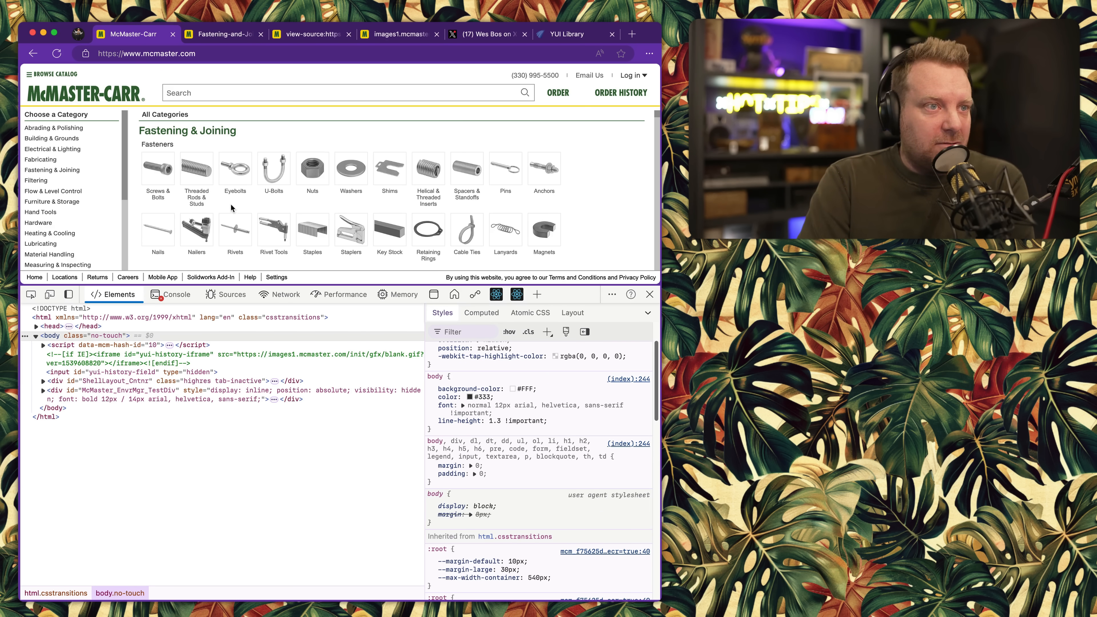
{"action": "mouse_move", "coordinate": [324, 290]}
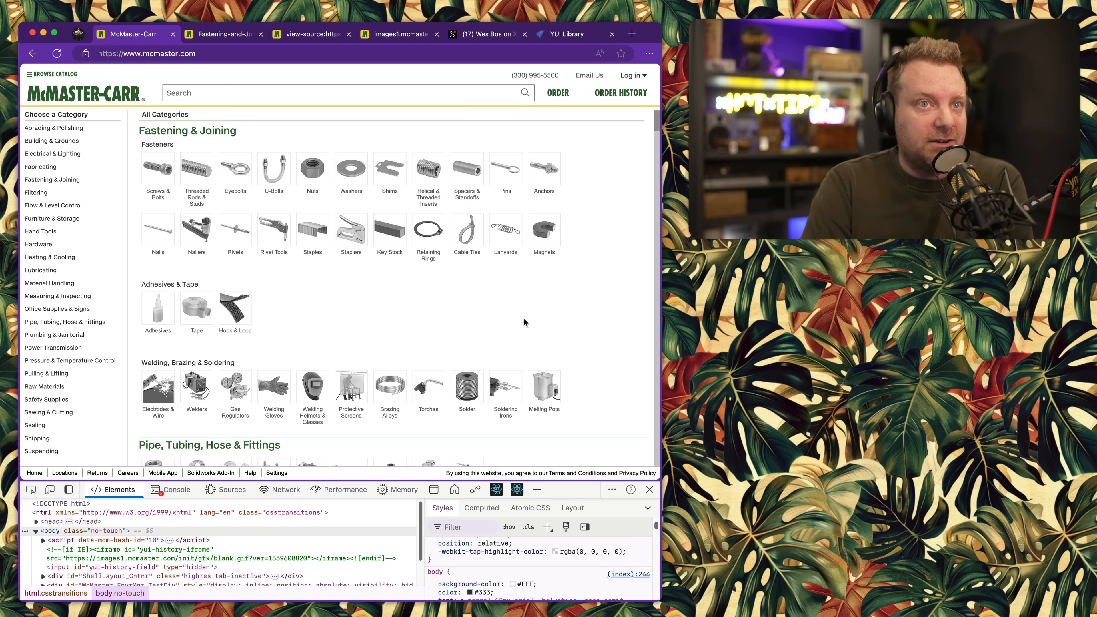
{"action": "mouse_move", "coordinate": [548, 315]}
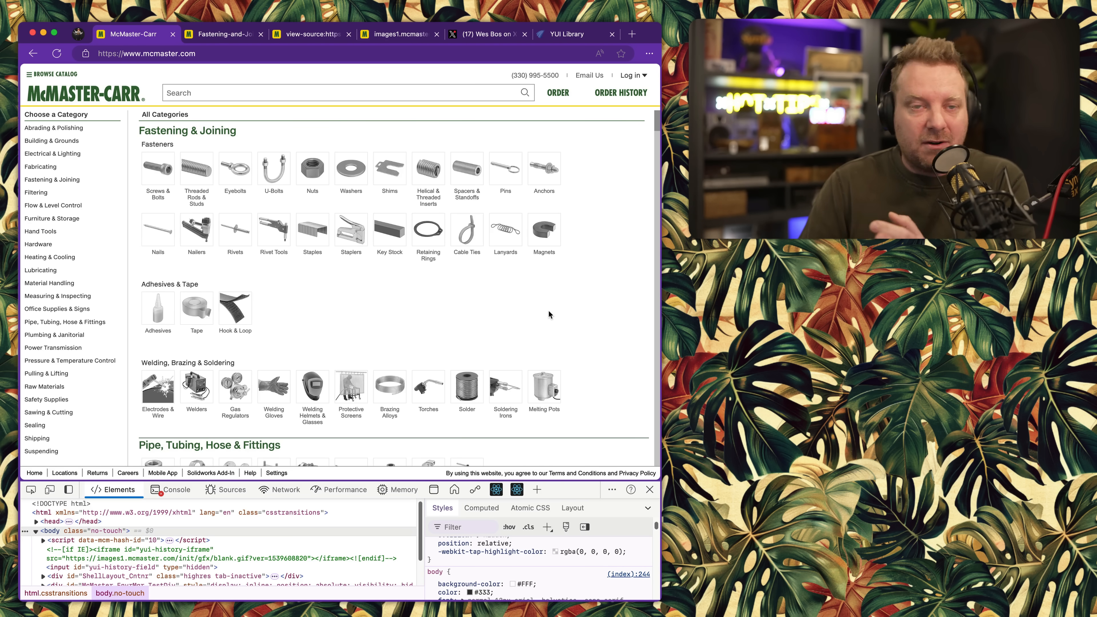
{"action": "mouse_move", "coordinate": [538, 311]}
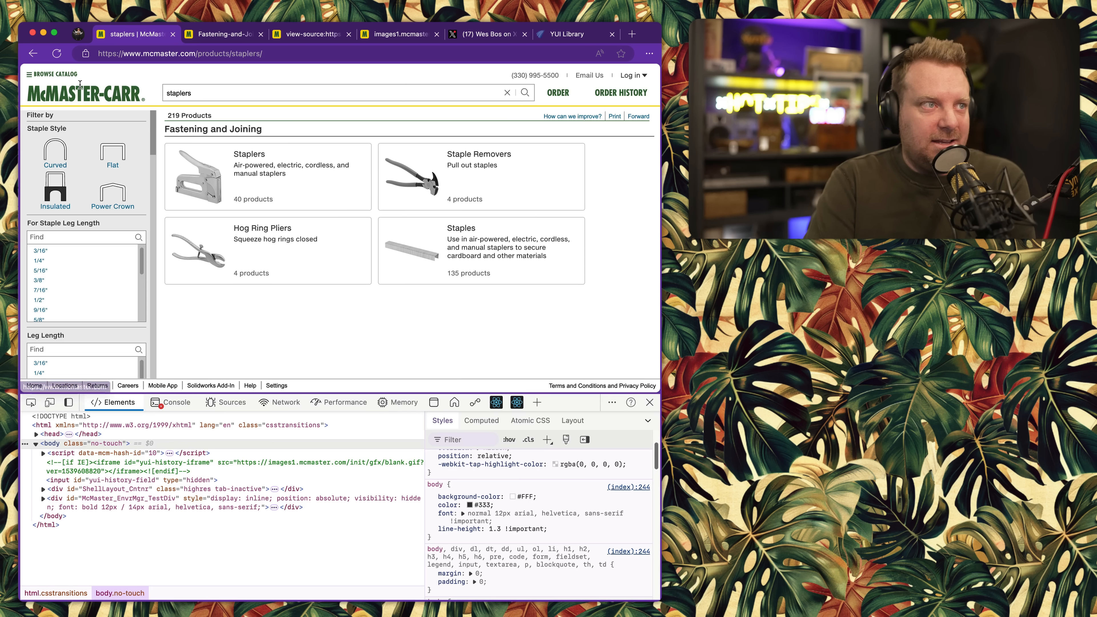
Step: Jump to catalog entries by typing 'lanyards' and 'u bolts'
{"action": "type", "text": "lanyards"}
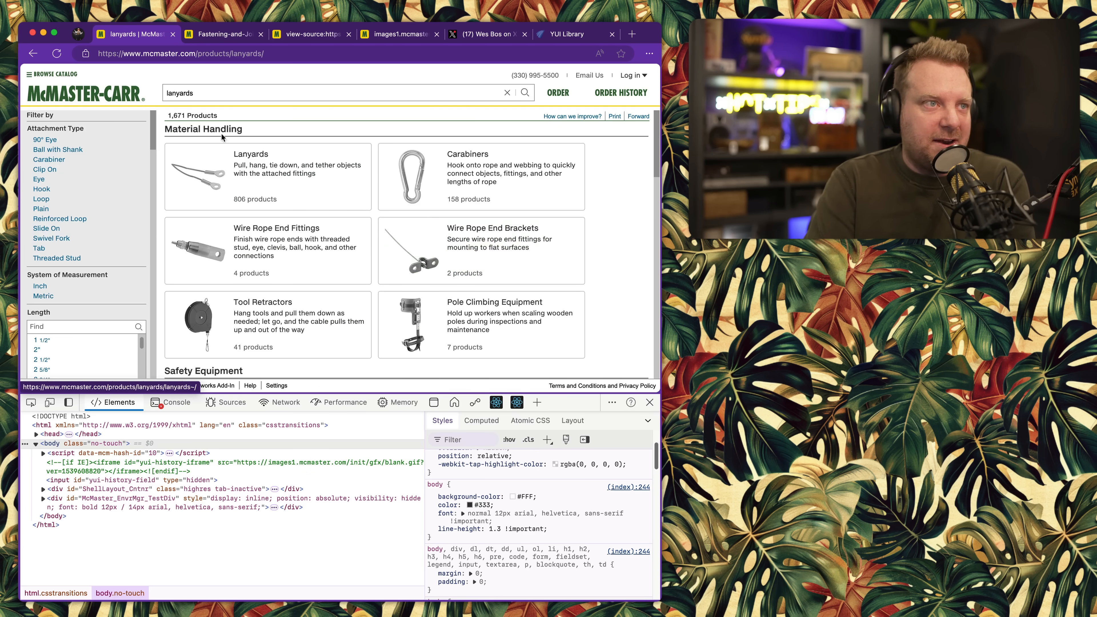
{"action": "type", "text": "u bolts"}
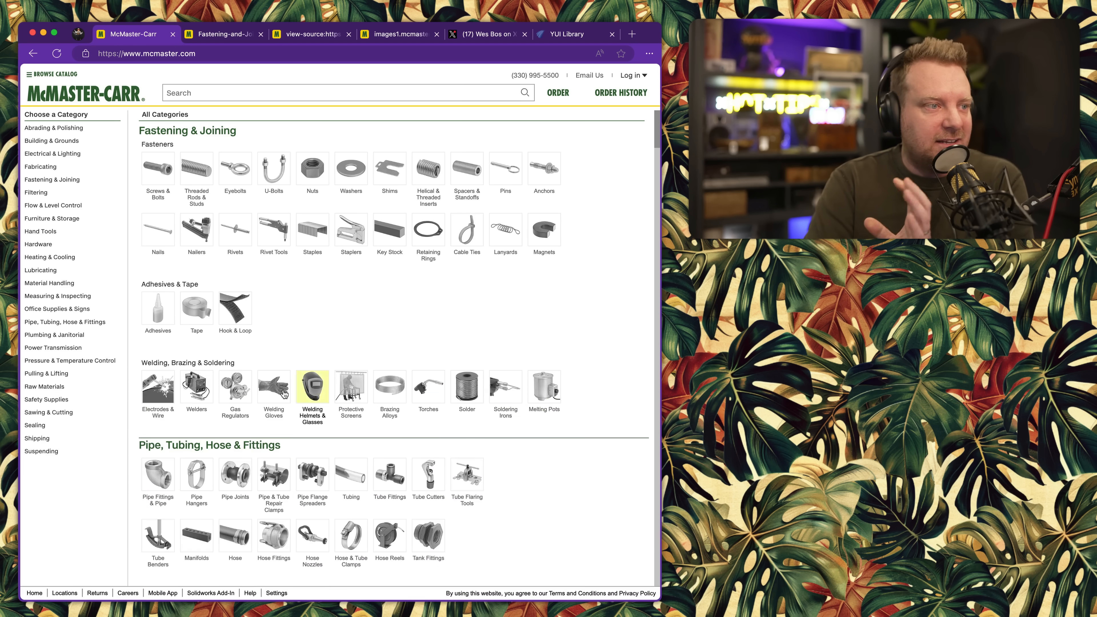
Step: Navigate Hardware > Lid Supports > High-Temperature Gas Springs listing
{"action": "left_click", "coordinate": [39, 244]}
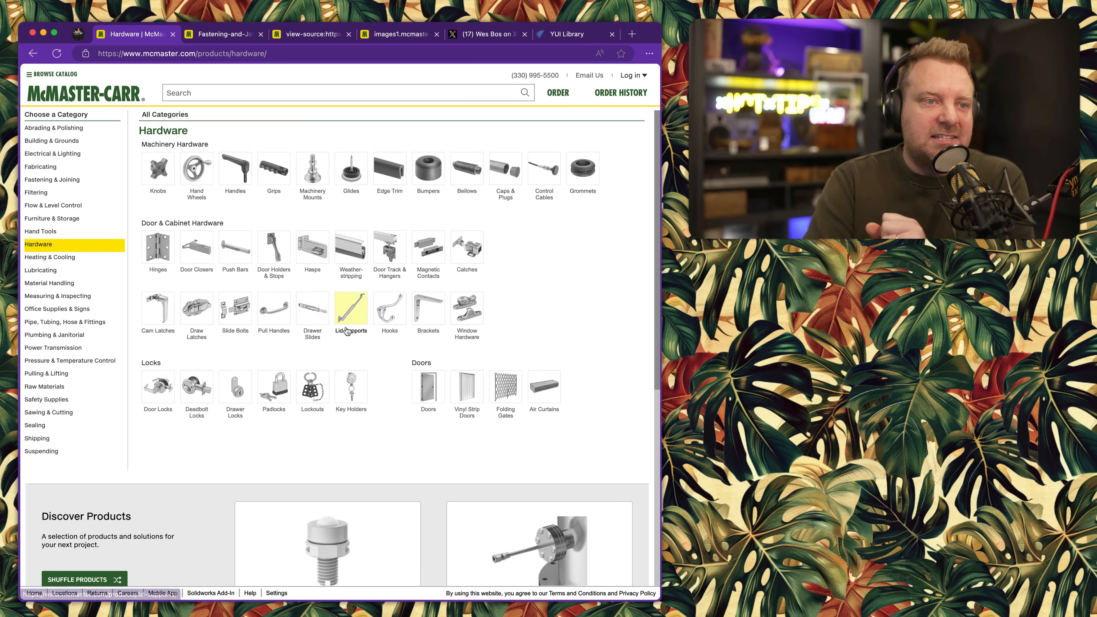
{"action": "left_click", "coordinate": [350, 325]}
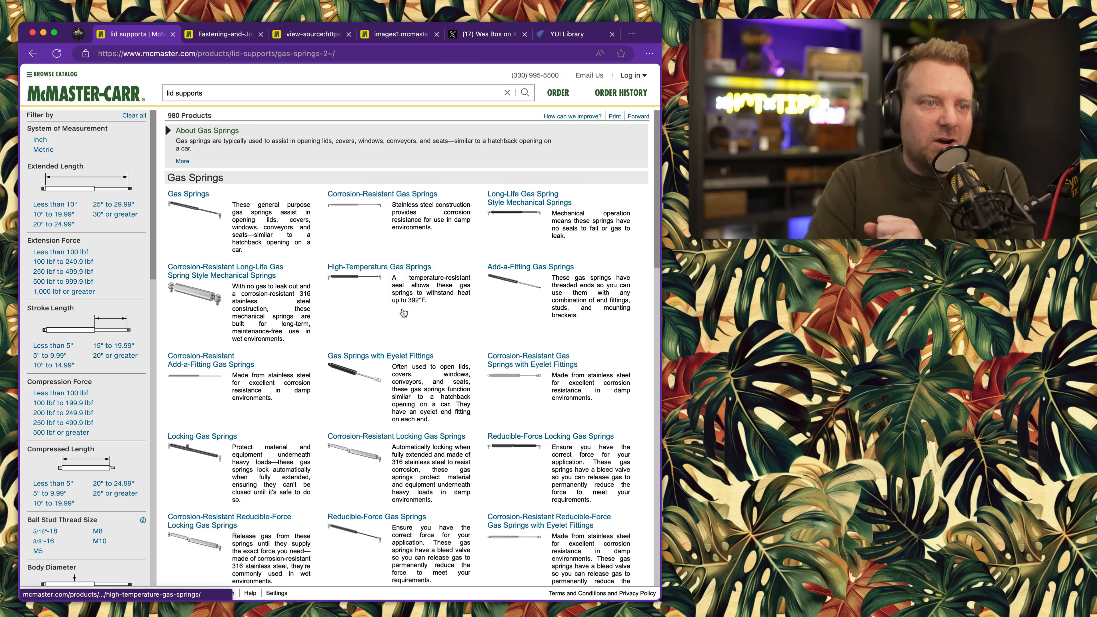
{"action": "left_click", "coordinate": [378, 267]}
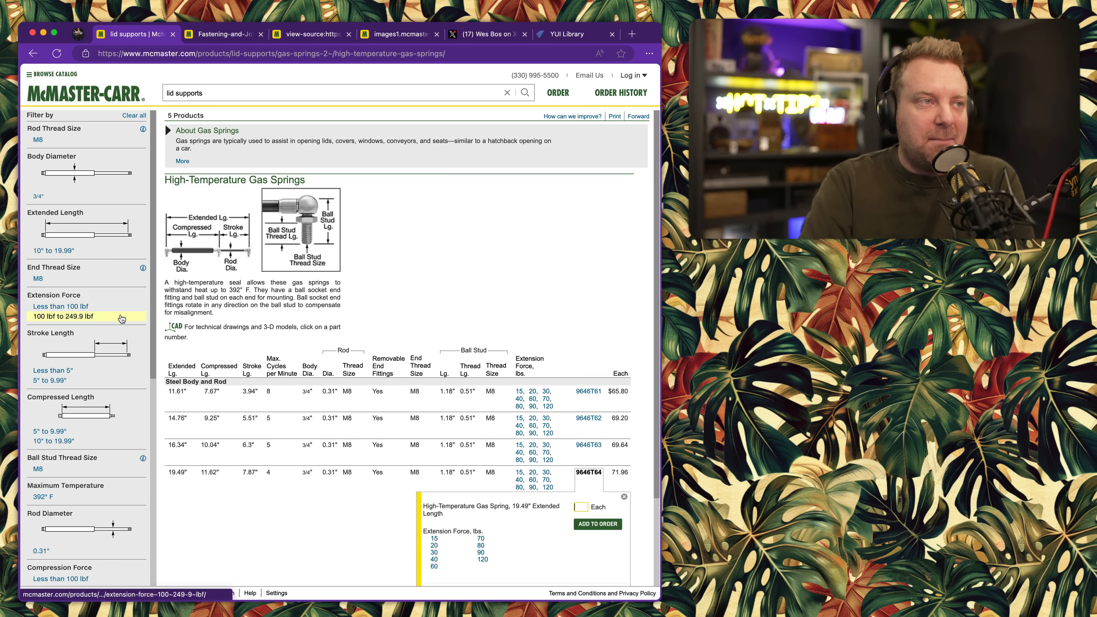
{"action": "mouse_move", "coordinate": [143, 300]}
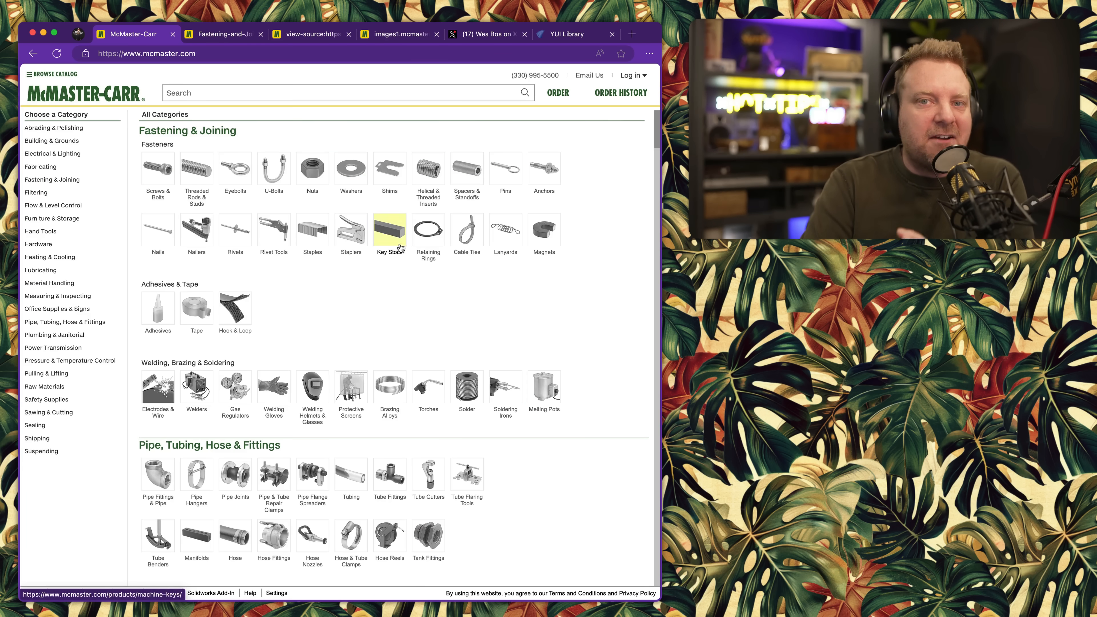
{"action": "mouse_move", "coordinate": [504, 385]}
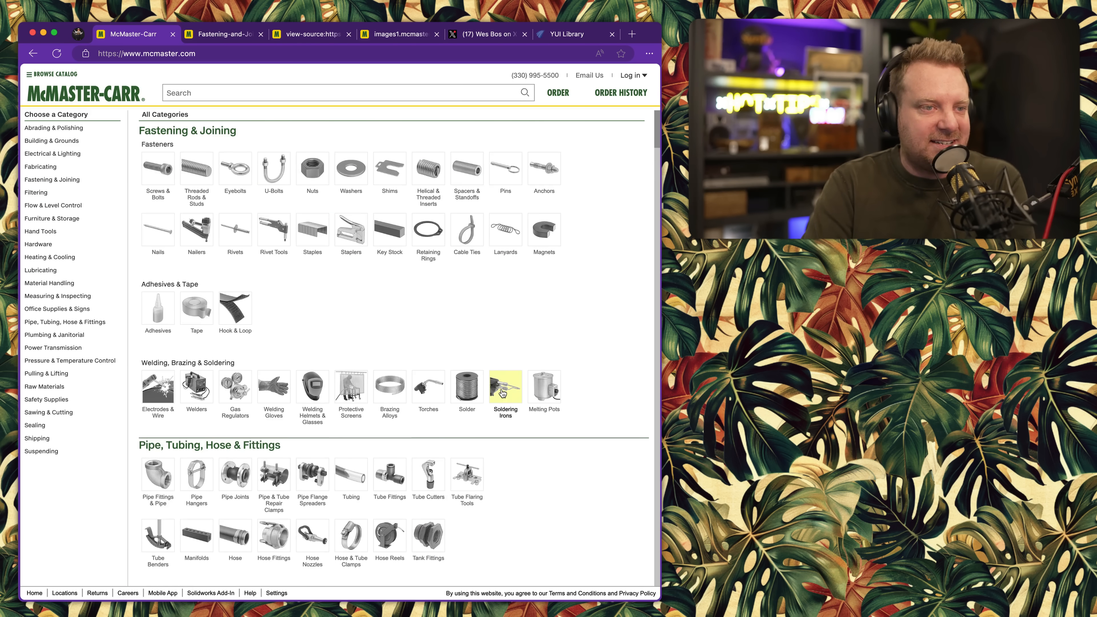
{"action": "mouse_move", "coordinate": [585, 257]}
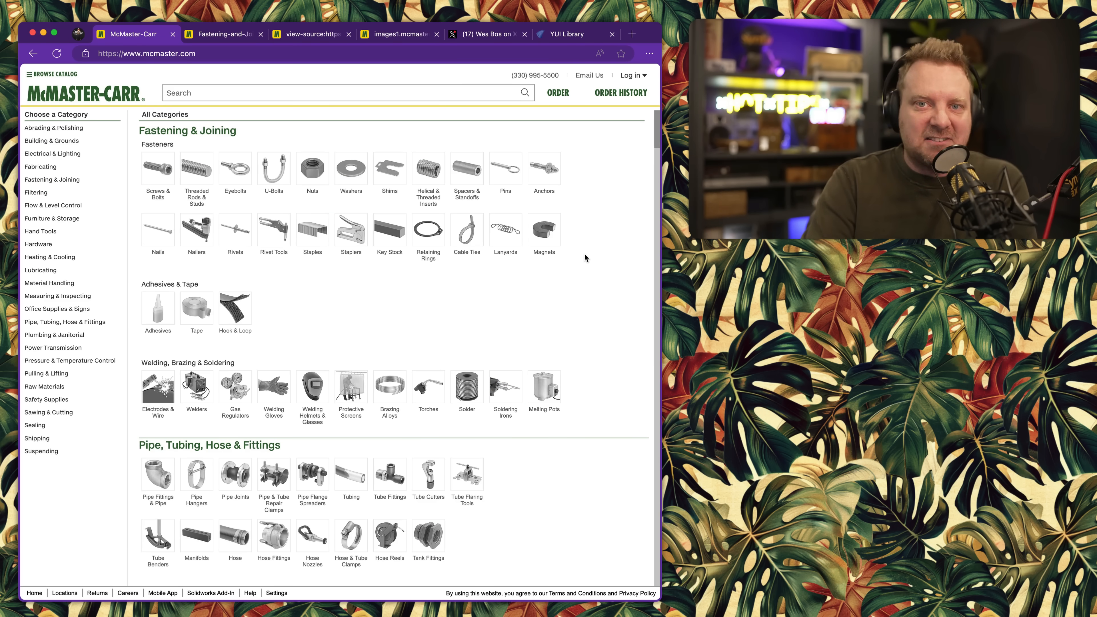